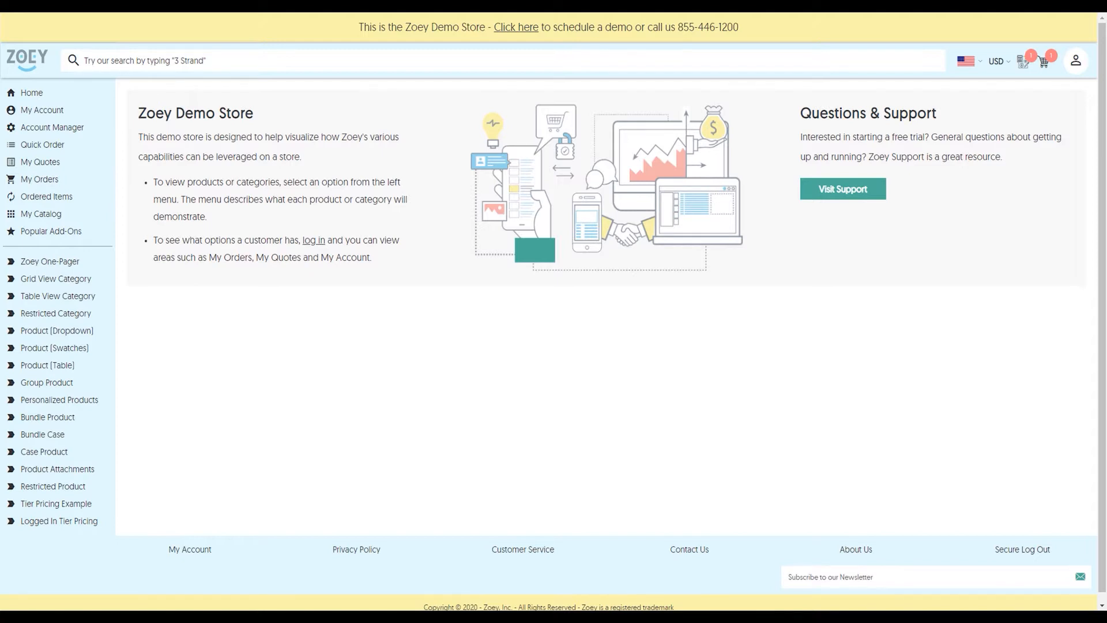
- Search the store's products for 'aab' from the header search box
left_click(218, 60)
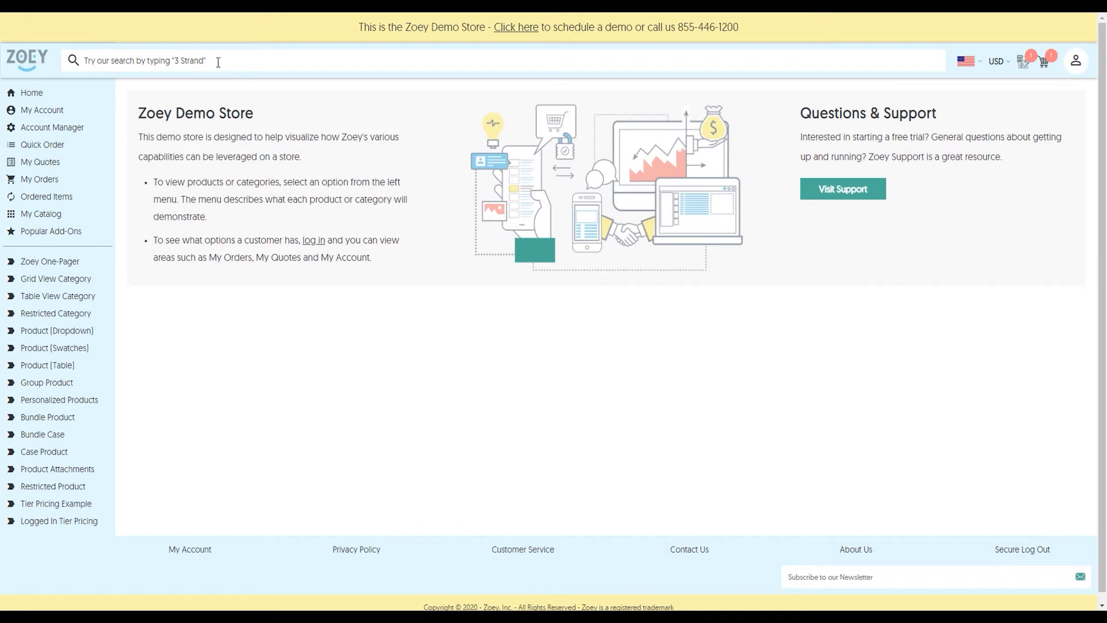
type("a")
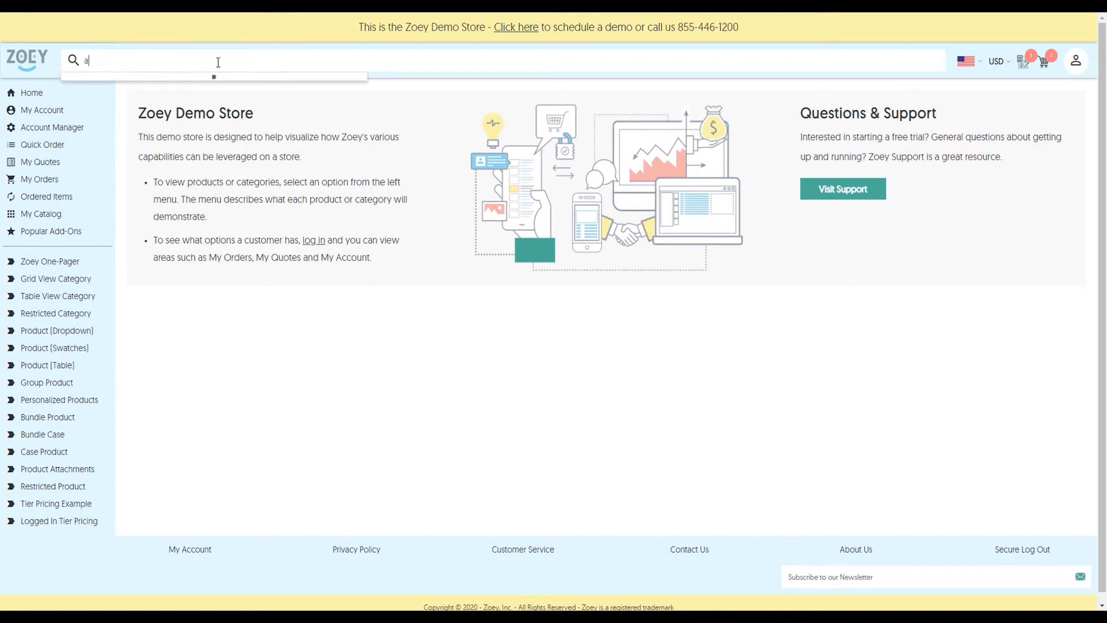
type("a")
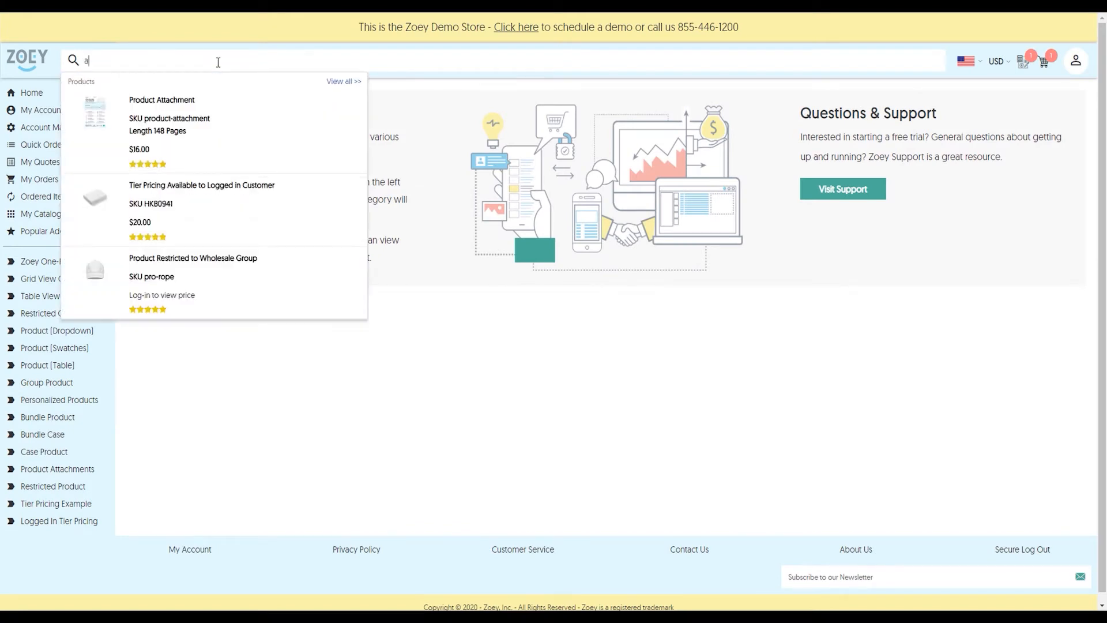
type("b")
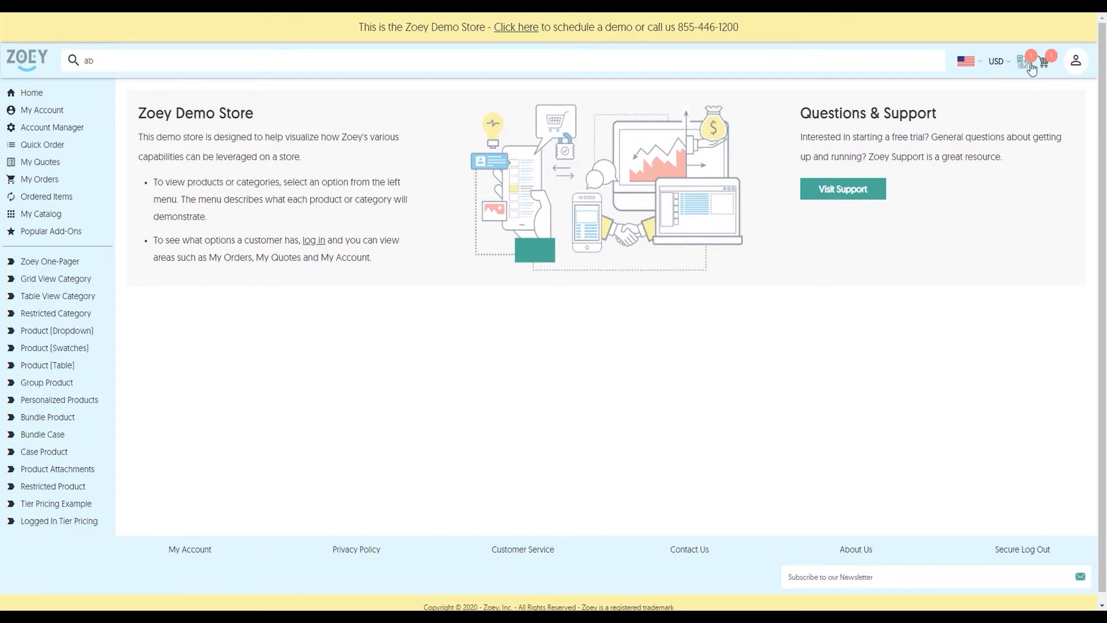
- Preview the items waiting in the quote and in the shopping cart
left_click(1022, 62)
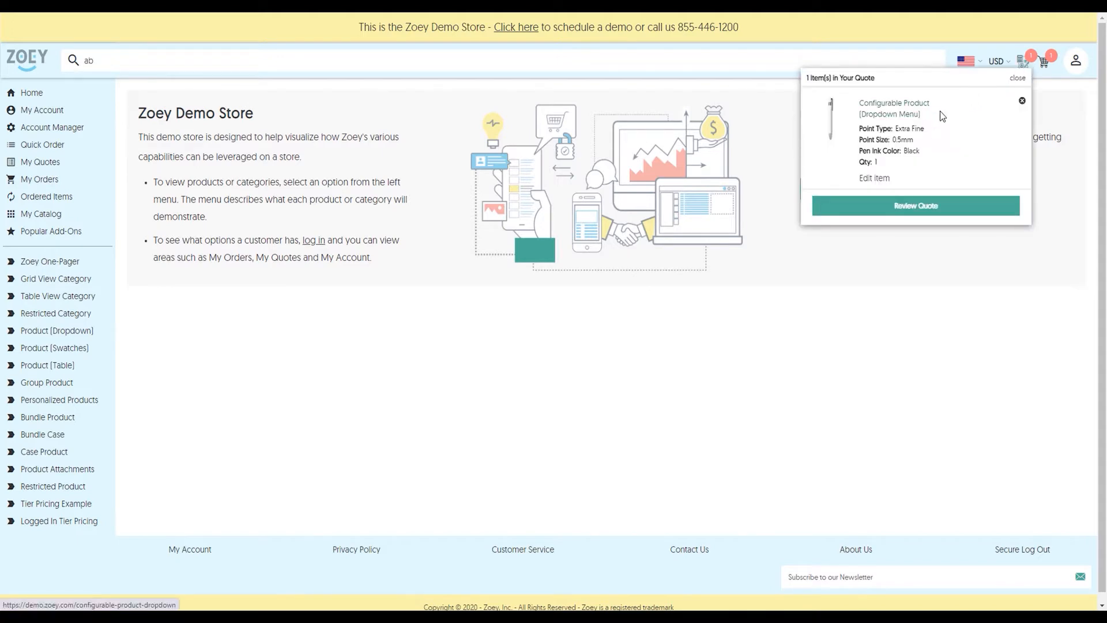
mouse_move(948, 114)
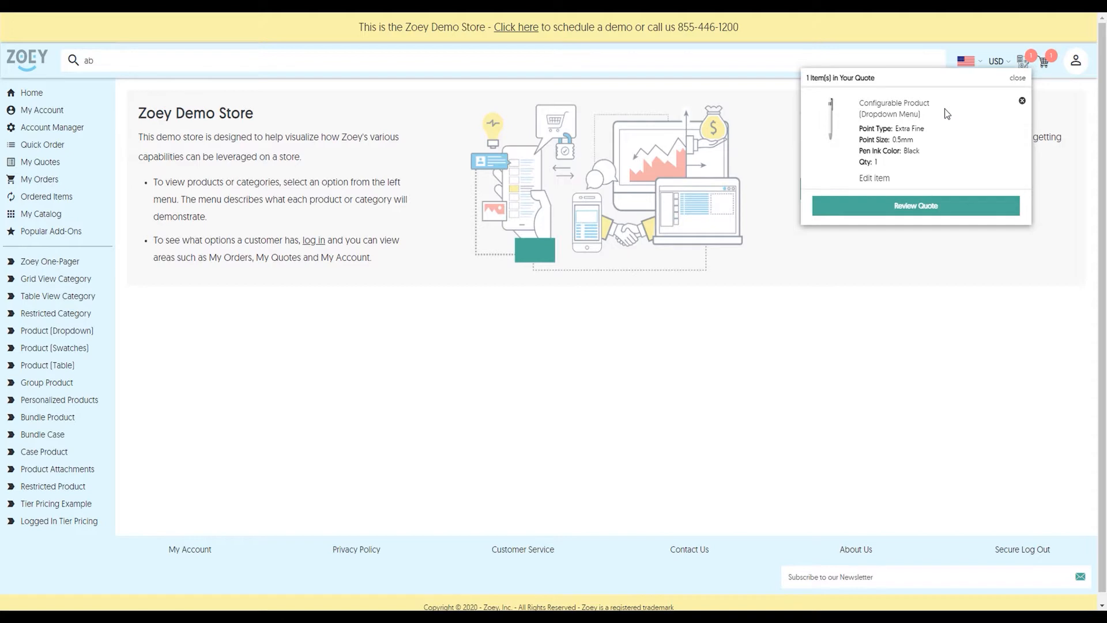
left_click(1043, 60)
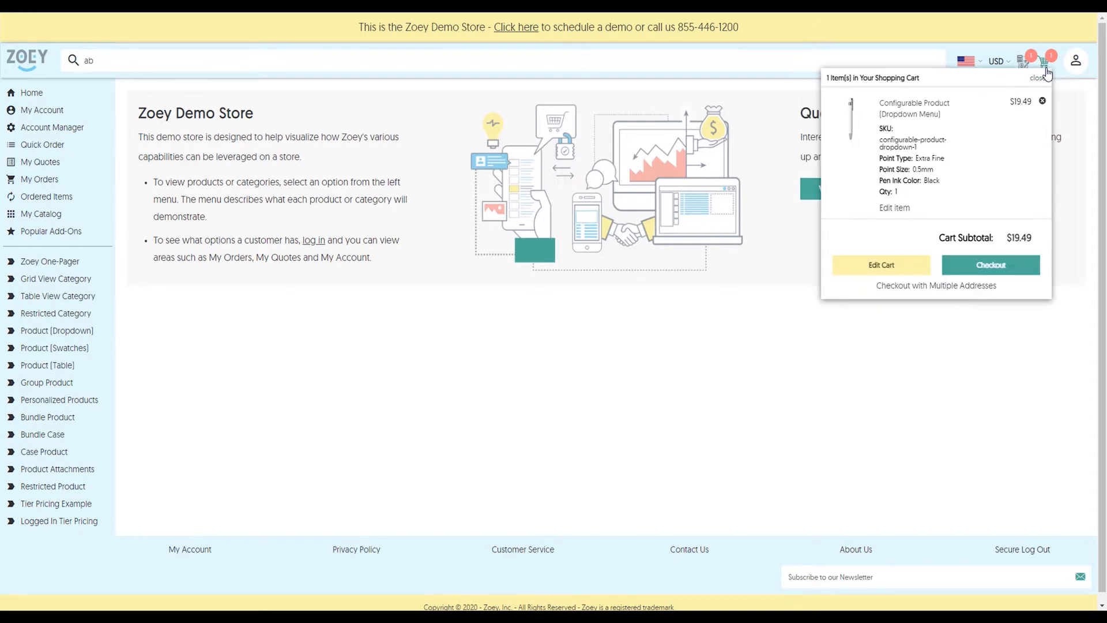
mouse_move(1067, 119)
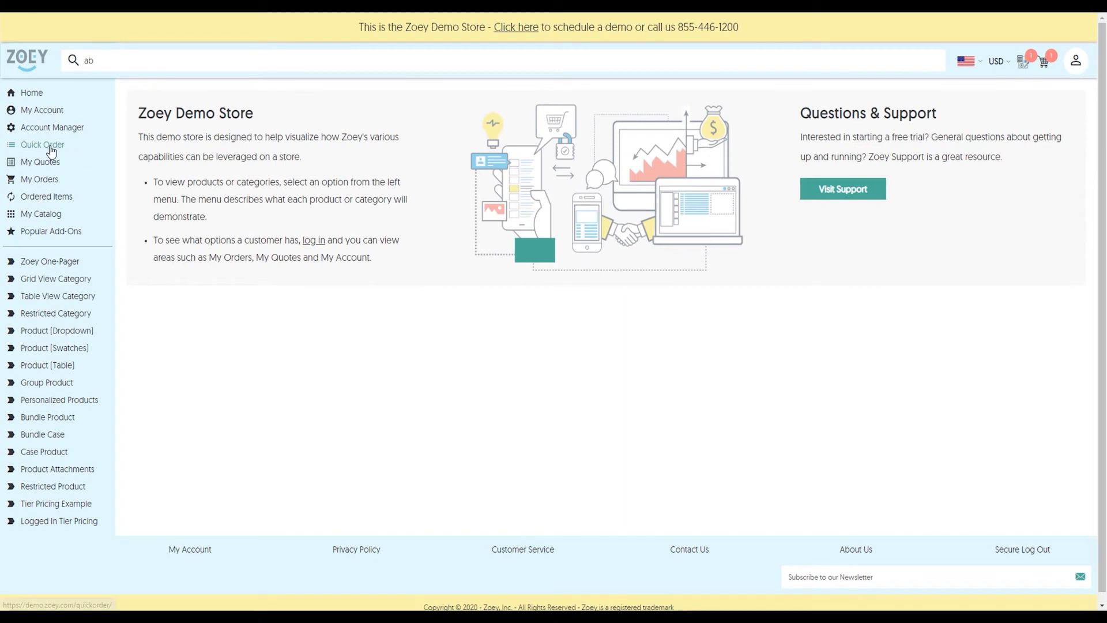
- Send the Quick Order page's seven listed SKUs, each at quantity 1, to the cart
left_click(41, 145)
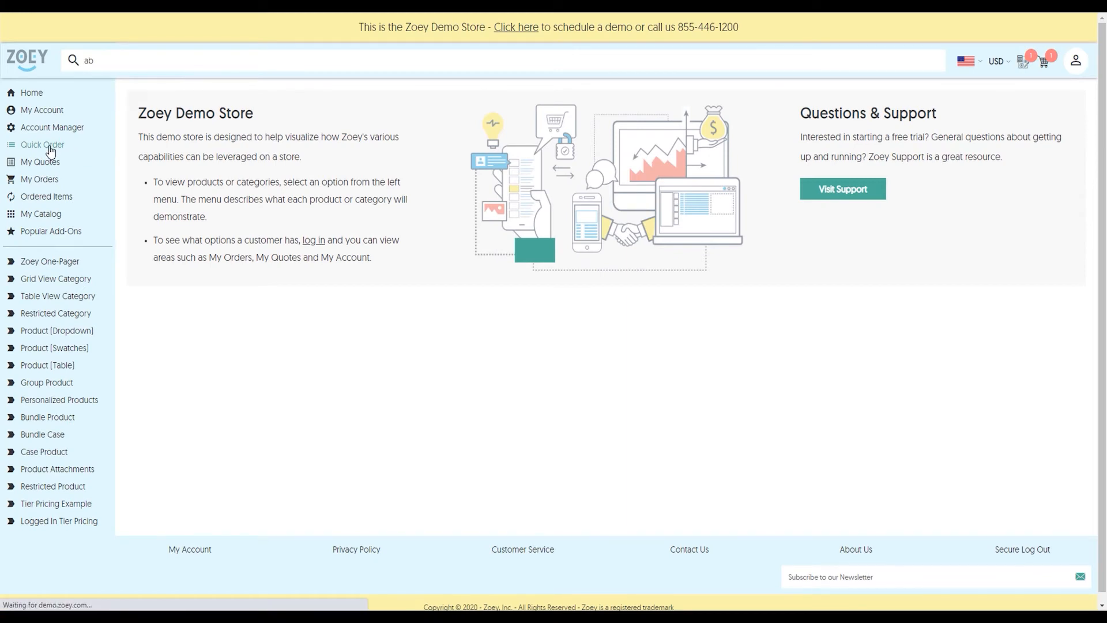
left_click(41, 145)
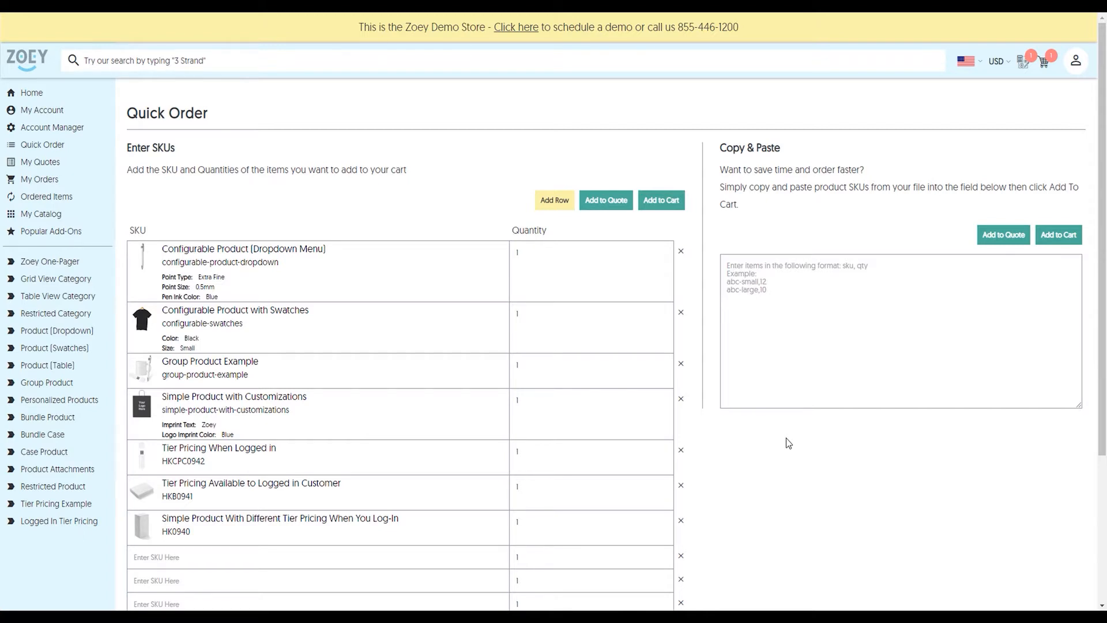
left_click(605, 199)
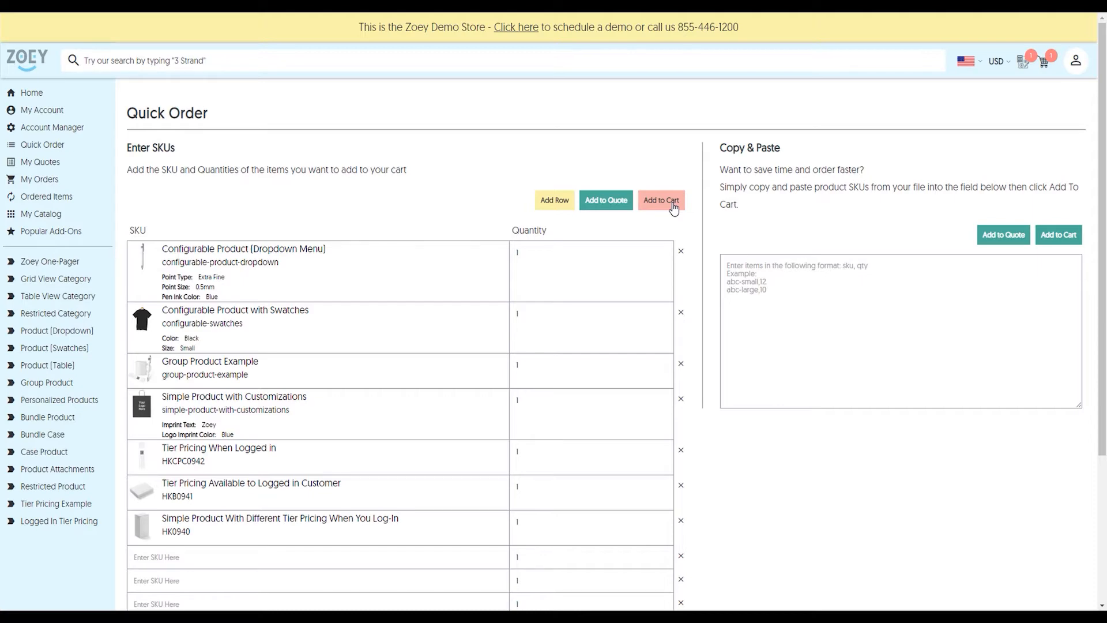
left_click(660, 199)
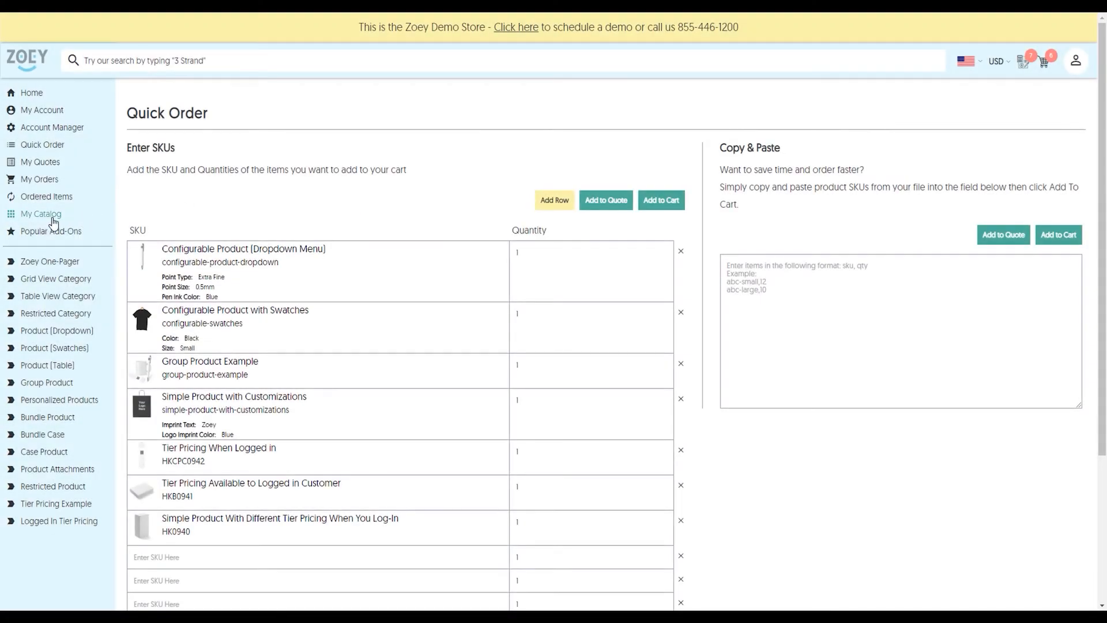
- Set a saved product's quantity to 3 on the My Catalog page
left_click(40, 215)
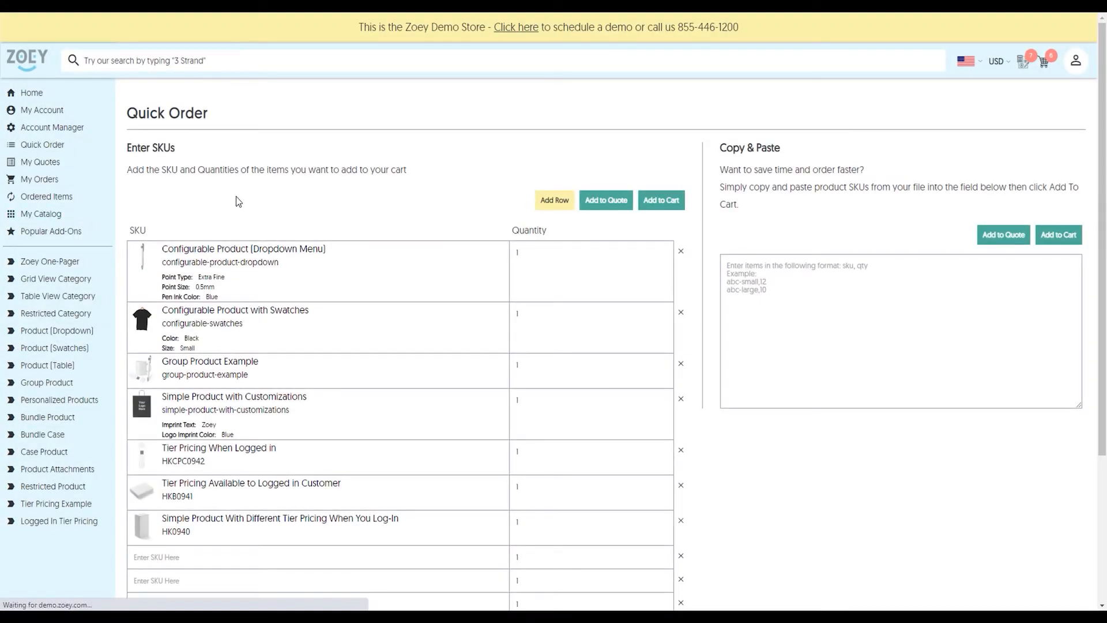
left_click(40, 215)
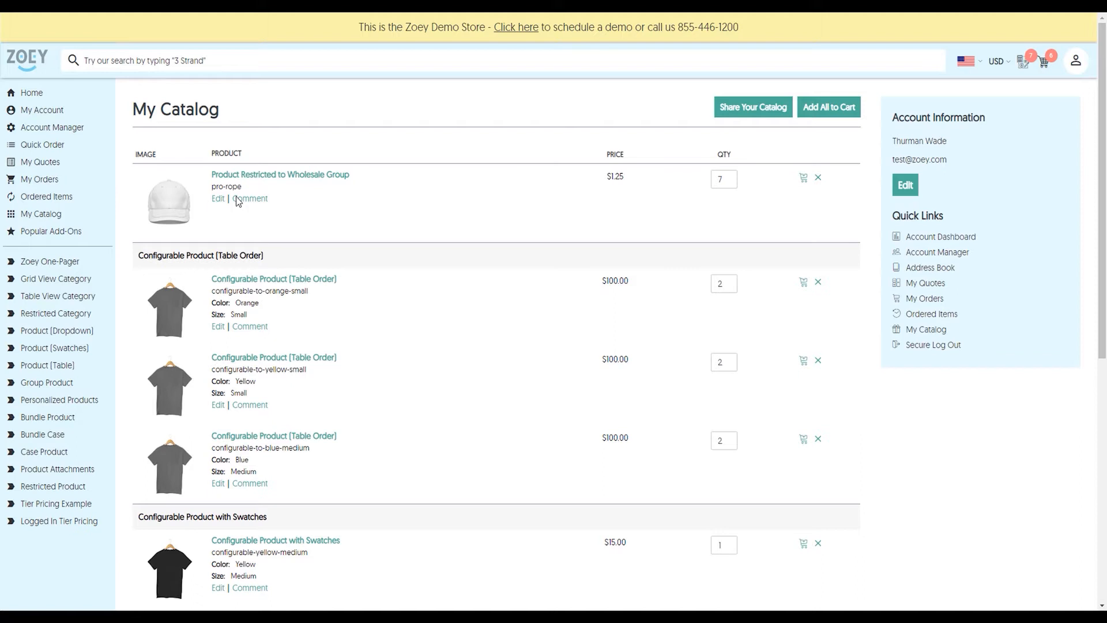
mouse_move(558, 313)
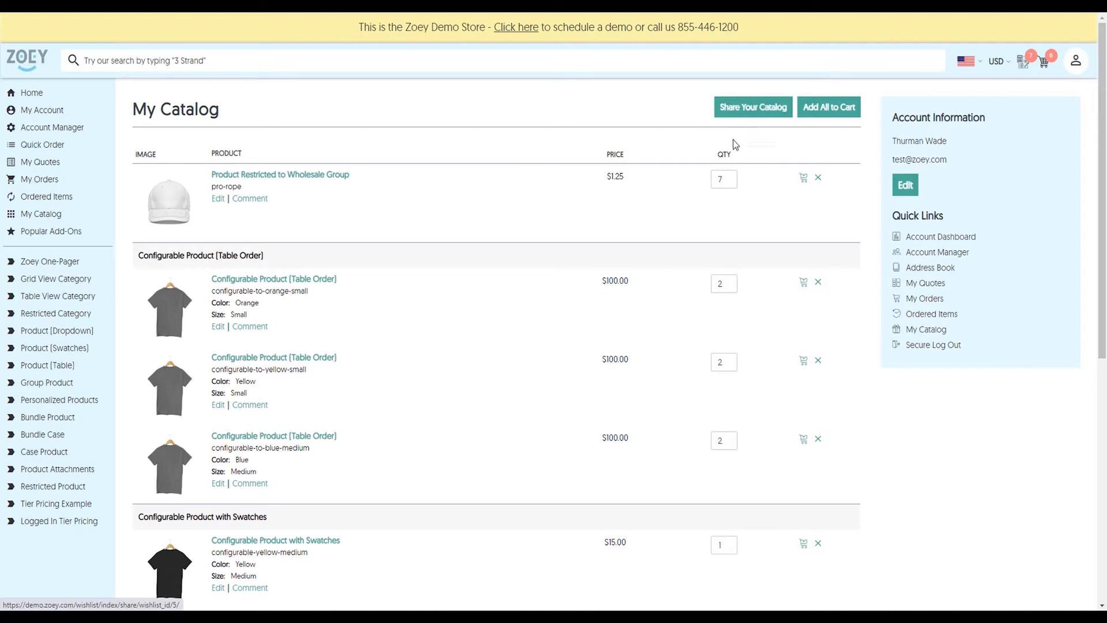
type("3")
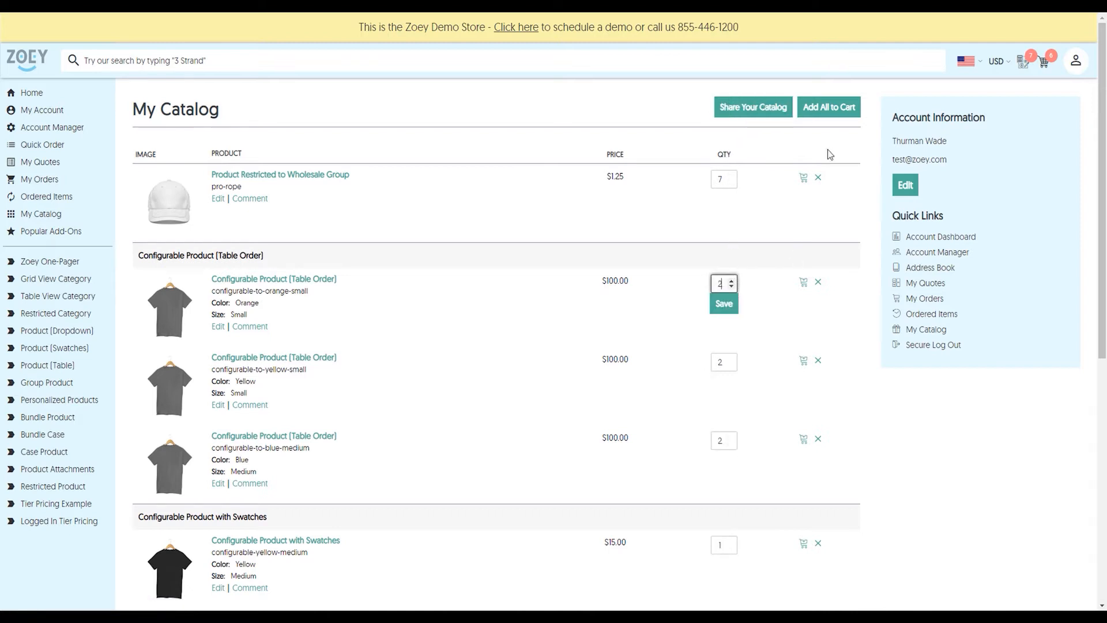
mouse_move(871, 112)
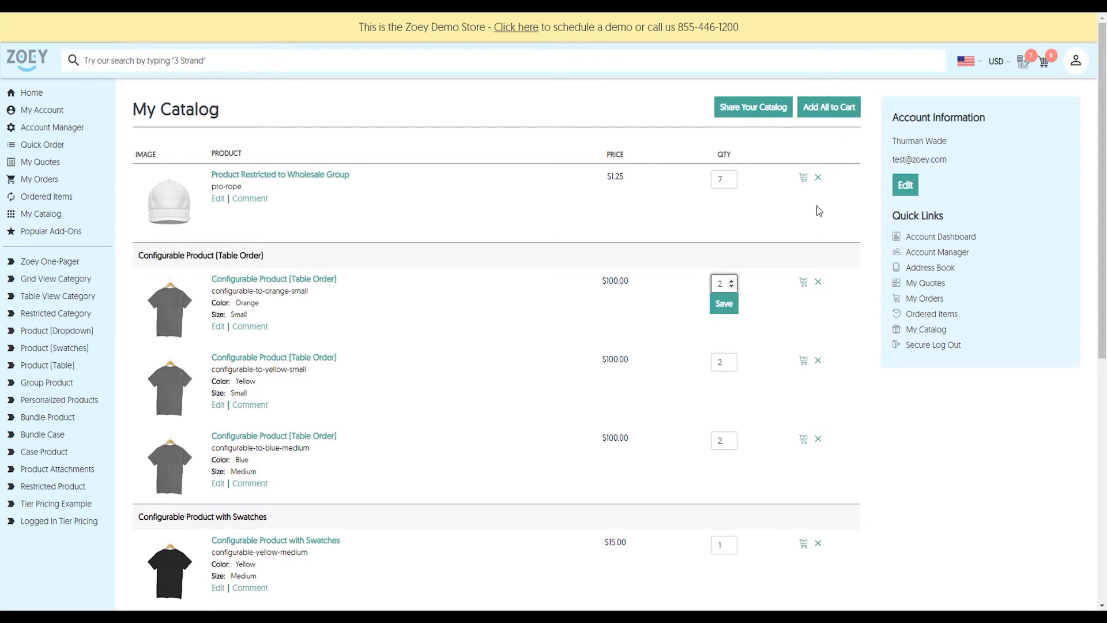
mouse_move(895, 111)
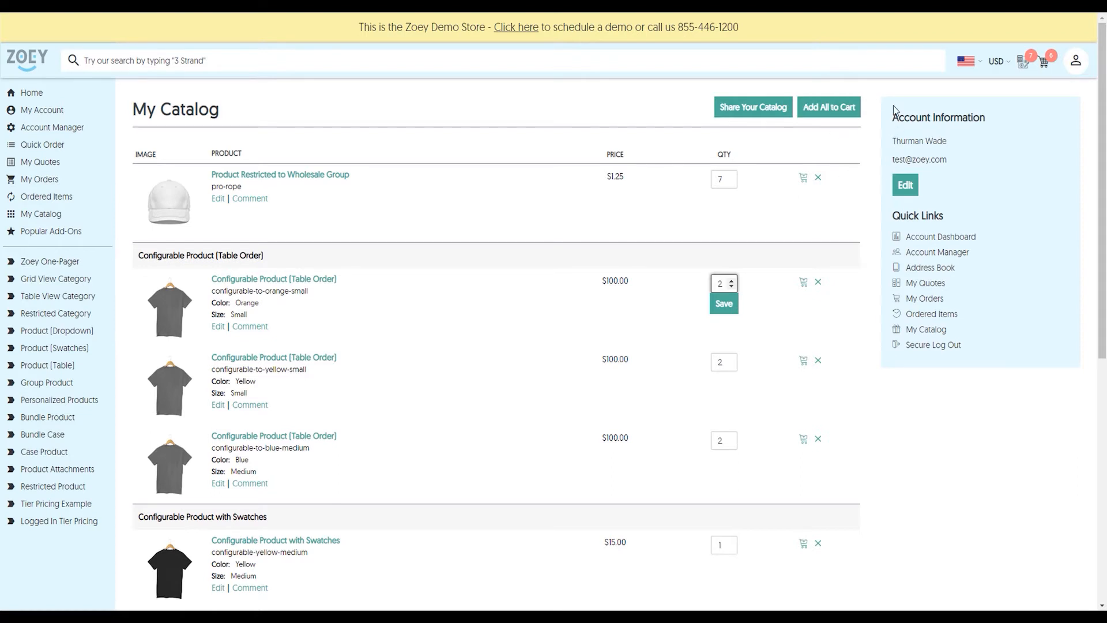
mouse_move(885, 104)
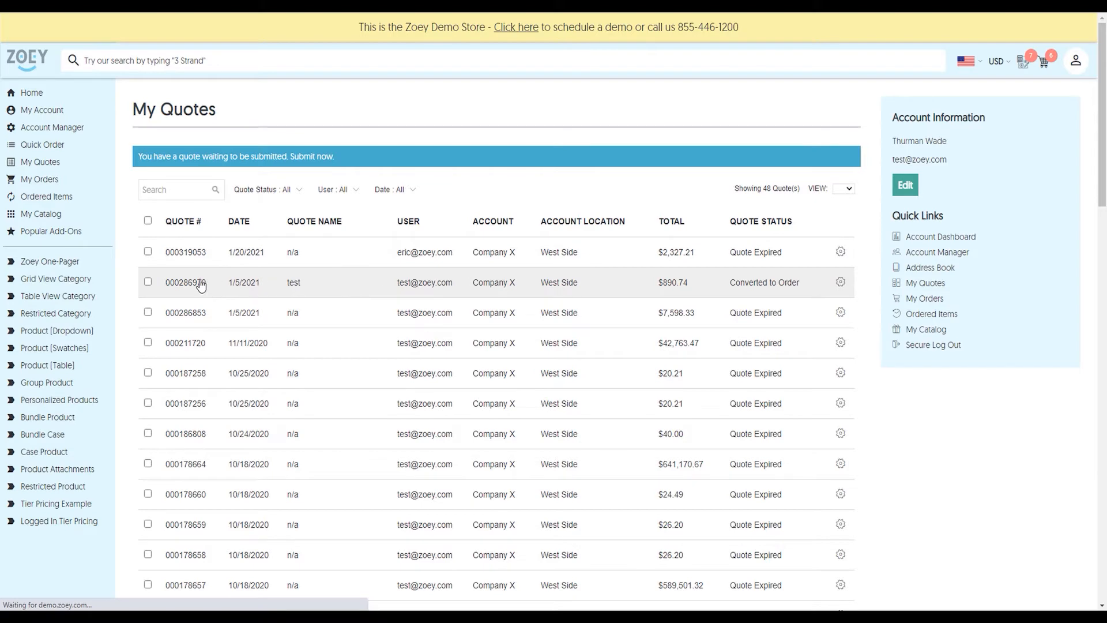
- Review the items and $890.74 grand total of quote #000286970
left_click(186, 282)
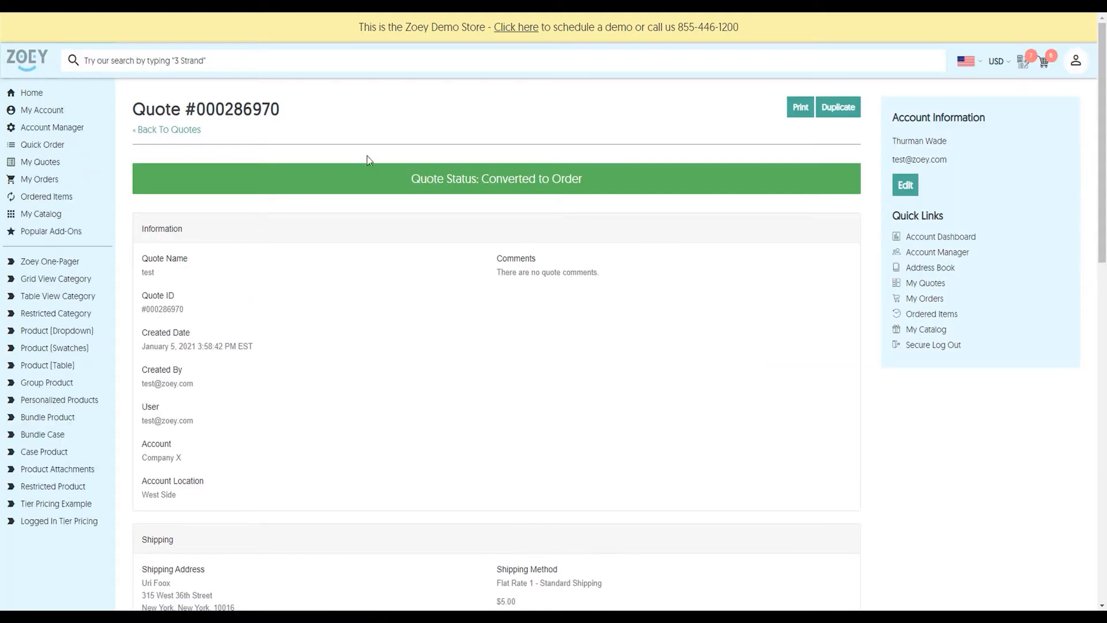
scroll("down", 3)
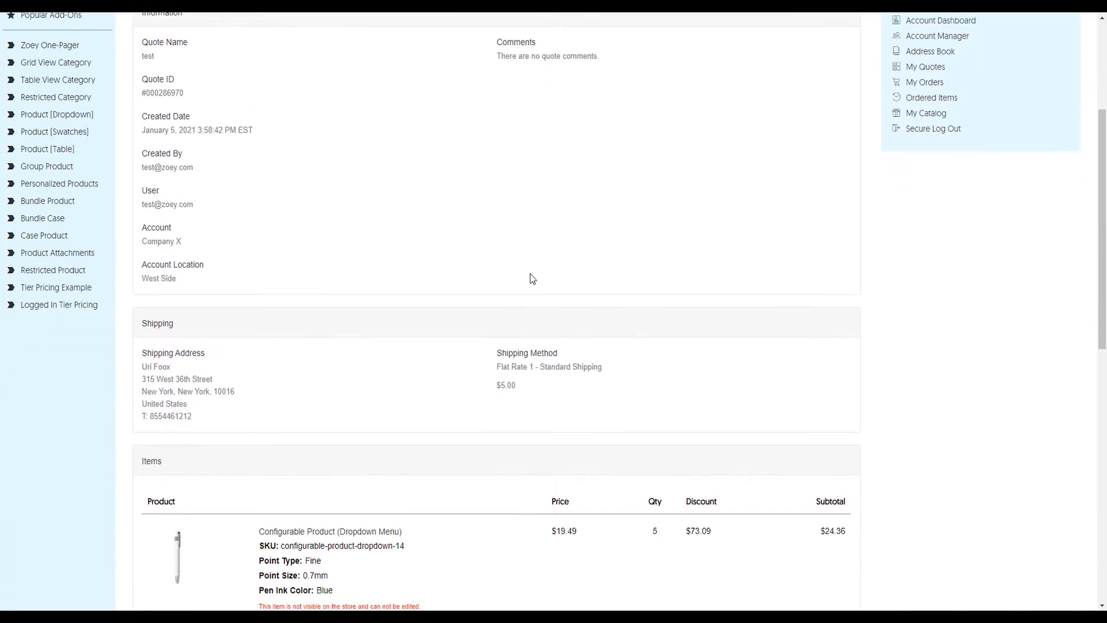
scroll("down", 3)
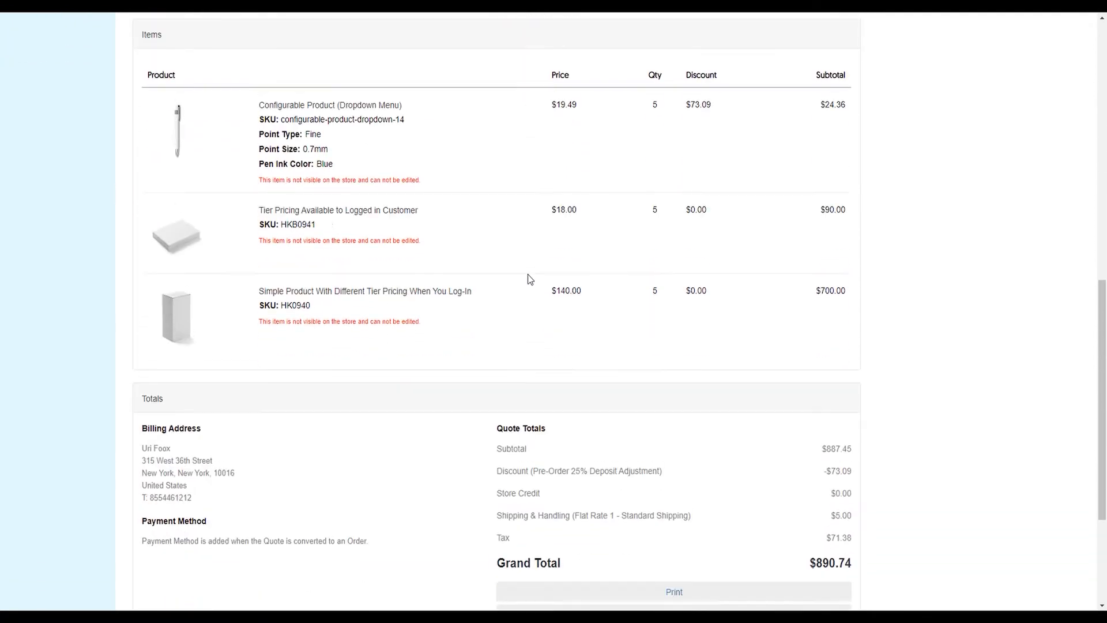
scroll("down", 3)
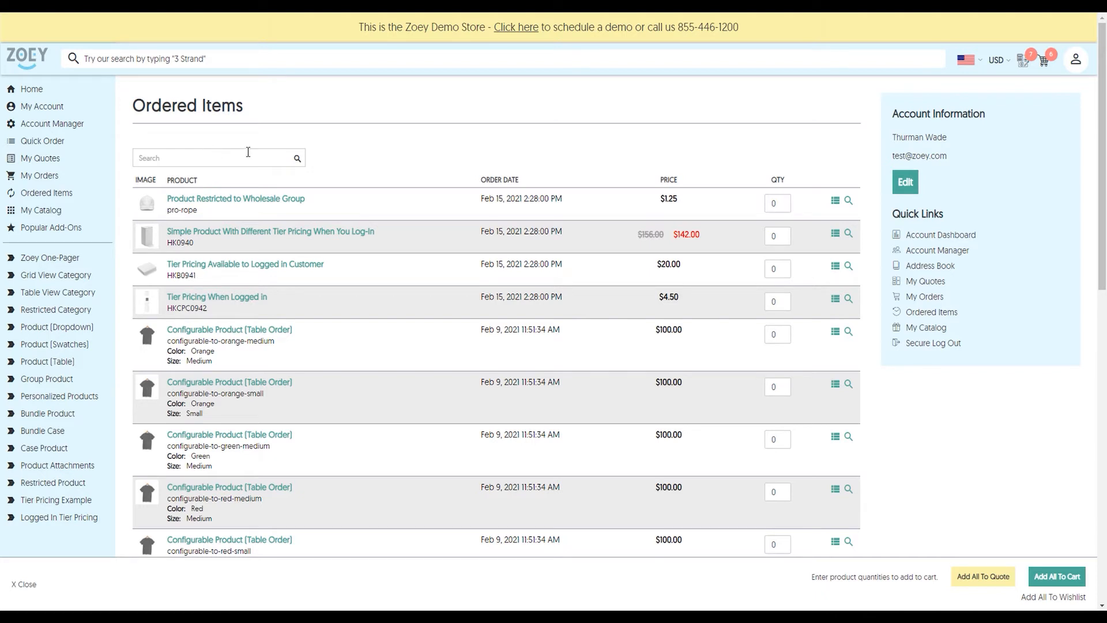
mouse_move(747, 196)
type("2")
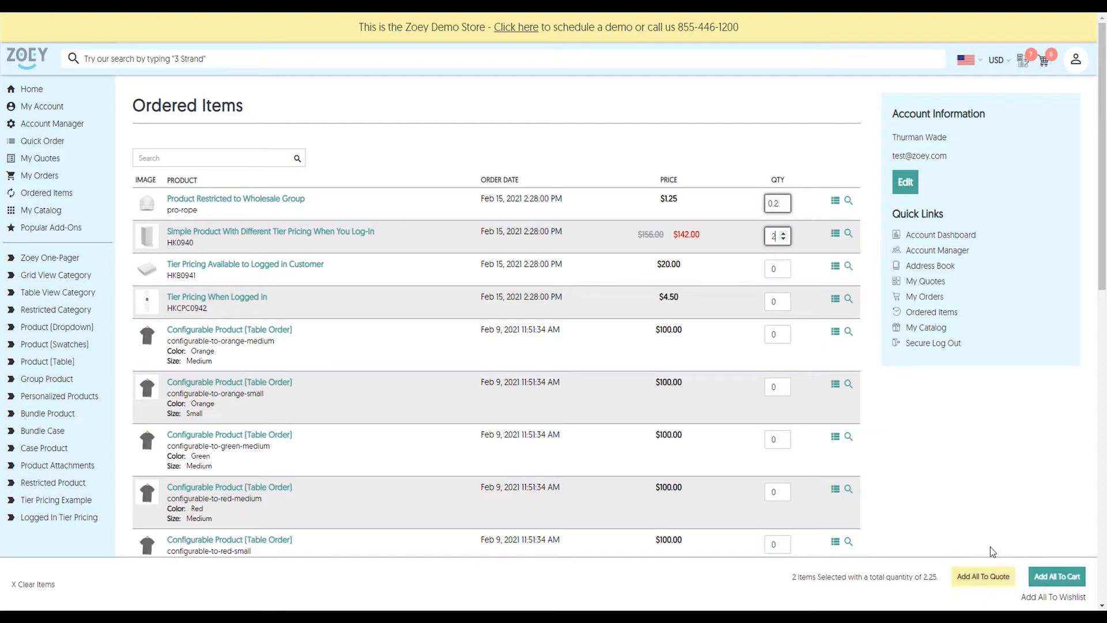
mouse_move(55, 274)
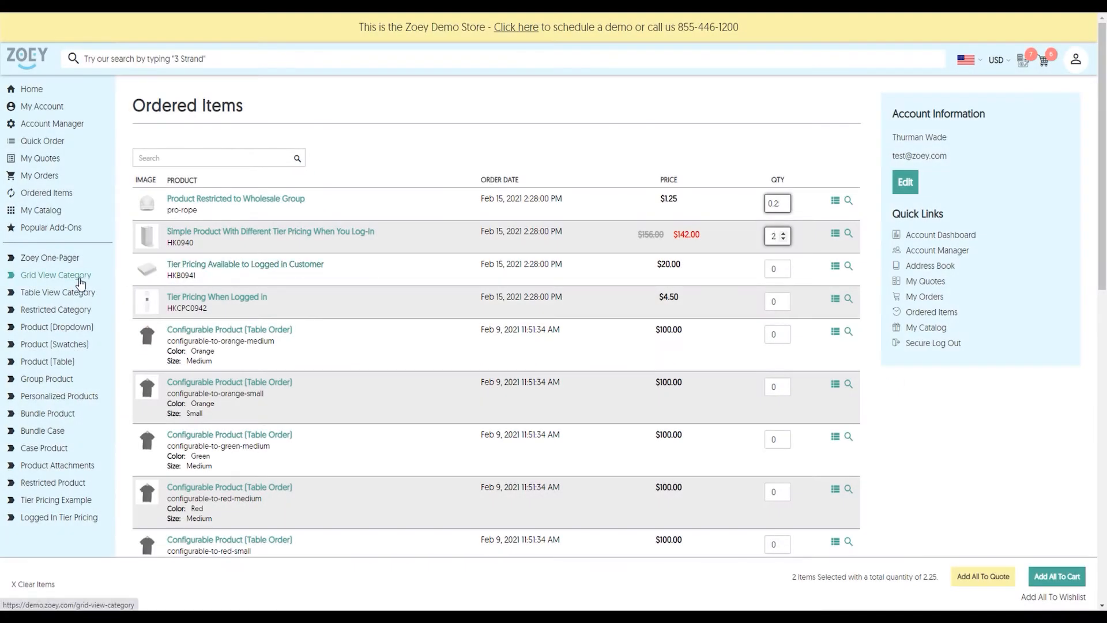
left_click(55, 275)
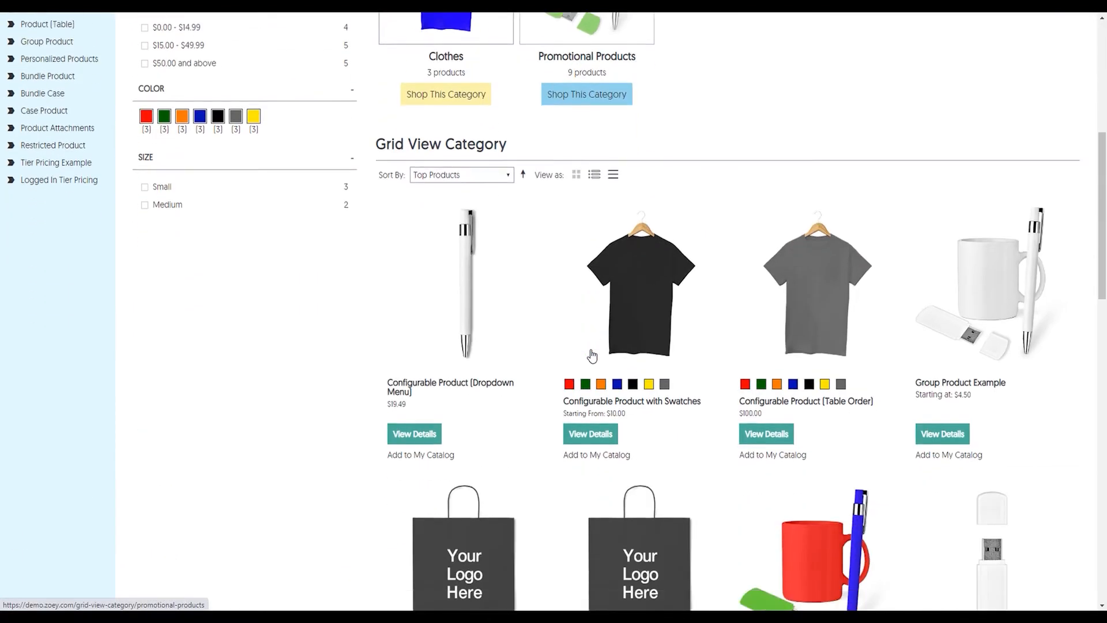
mouse_move(464, 347)
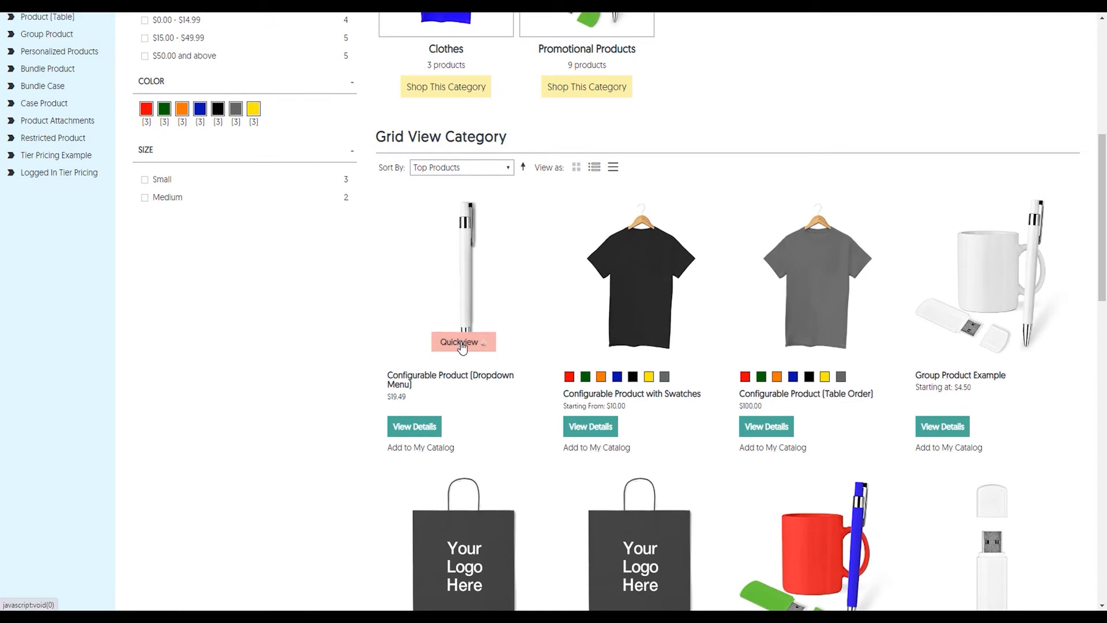
left_click(464, 341)
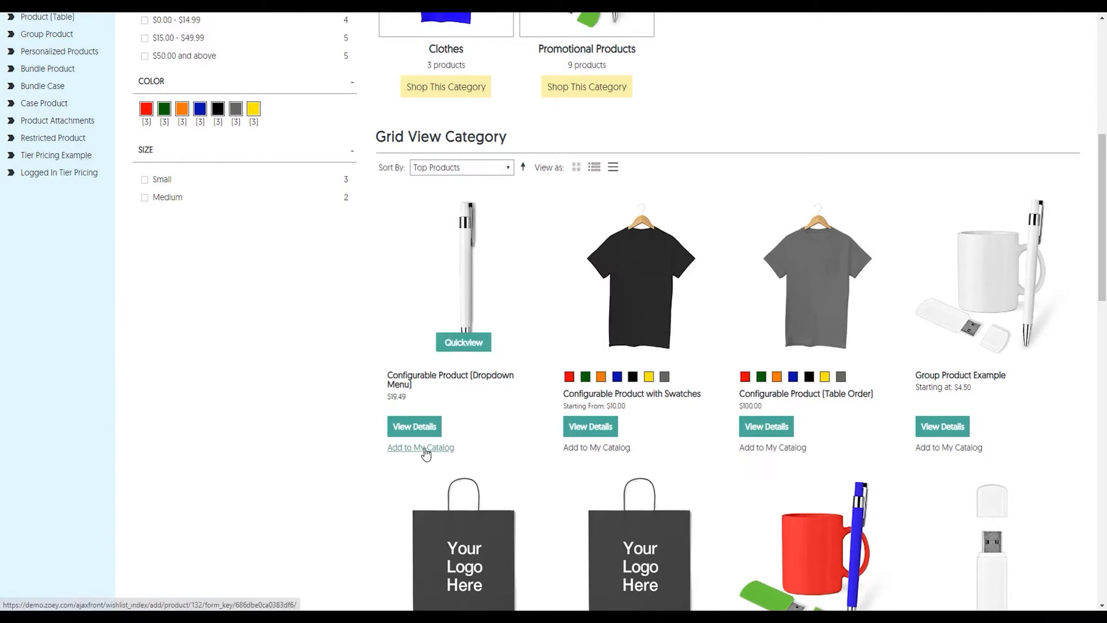
mouse_move(366, 376)
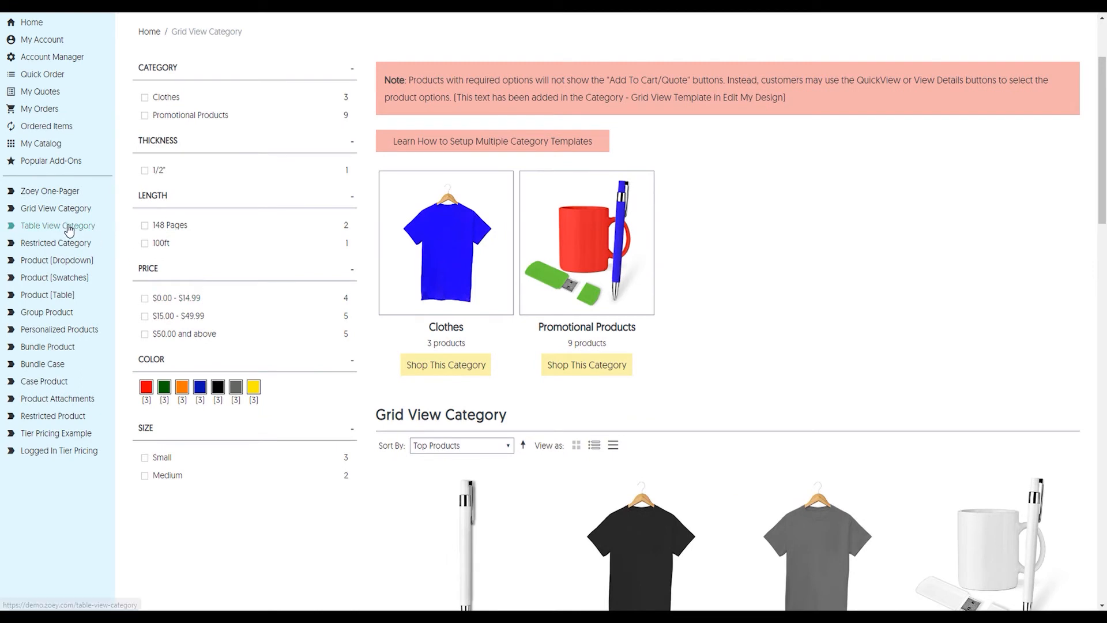
- Enter quantity 1 on the tier-priced rows of the Table View Category, selecting 3 items
left_click(57, 224)
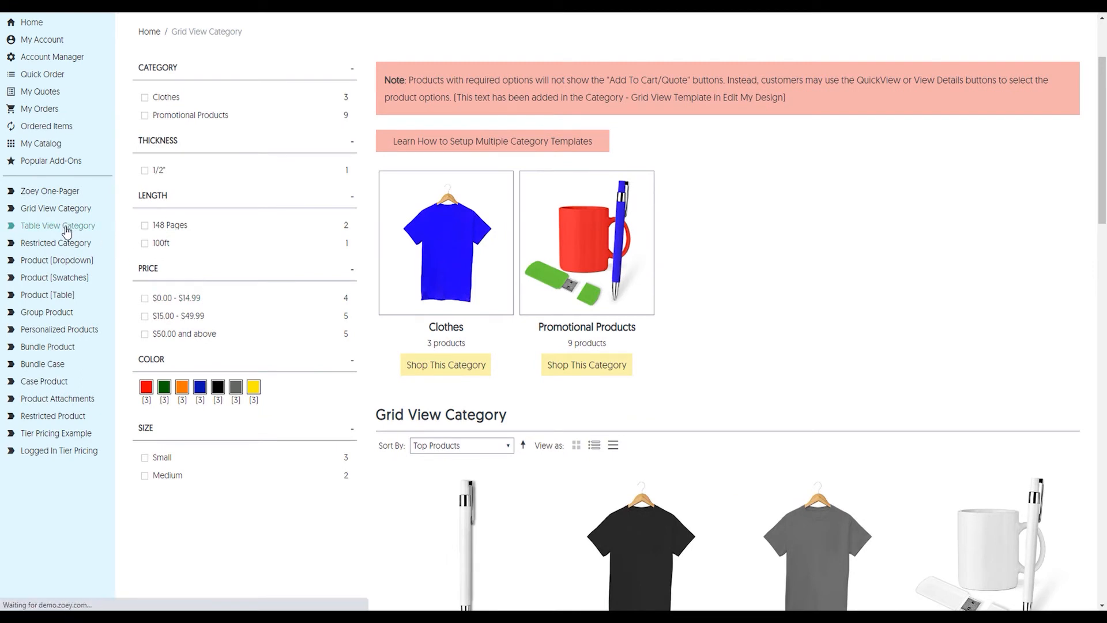
left_click(57, 225)
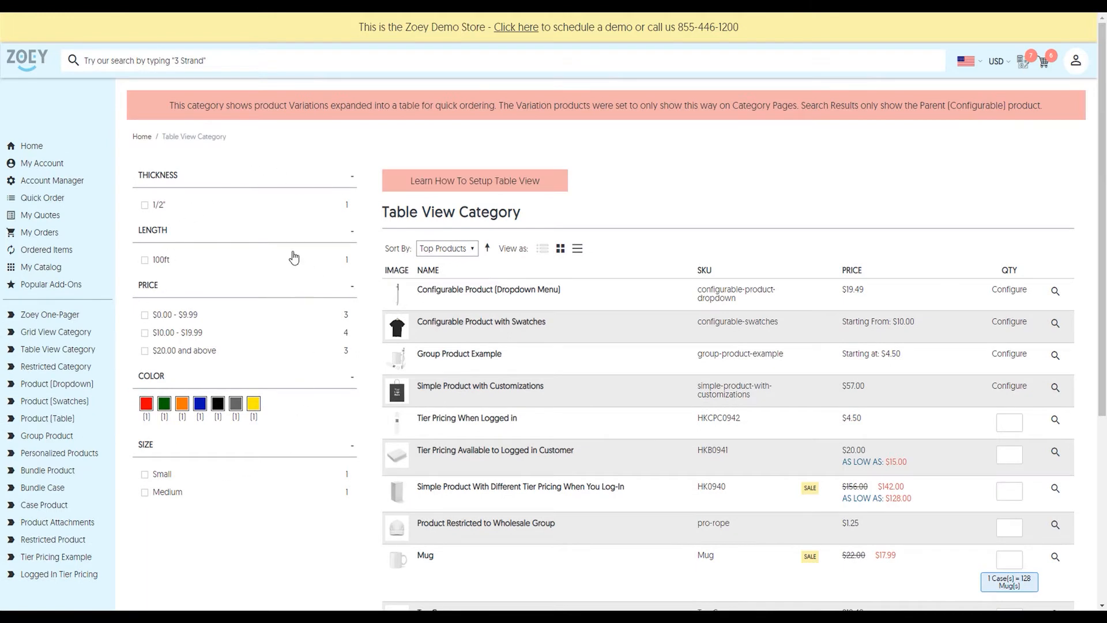
left_click(145, 474)
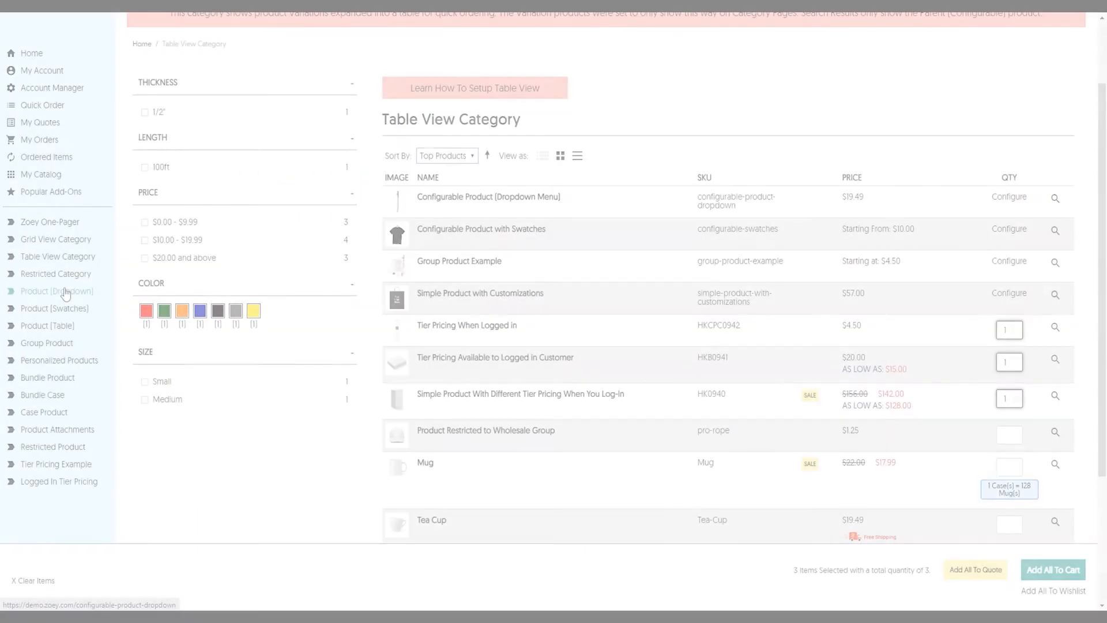
- Configure the dropdown pen as Extra Fine, 0.5mm, Black at quantity 1, then move to the swatches T-shirt
left_click(56, 291)
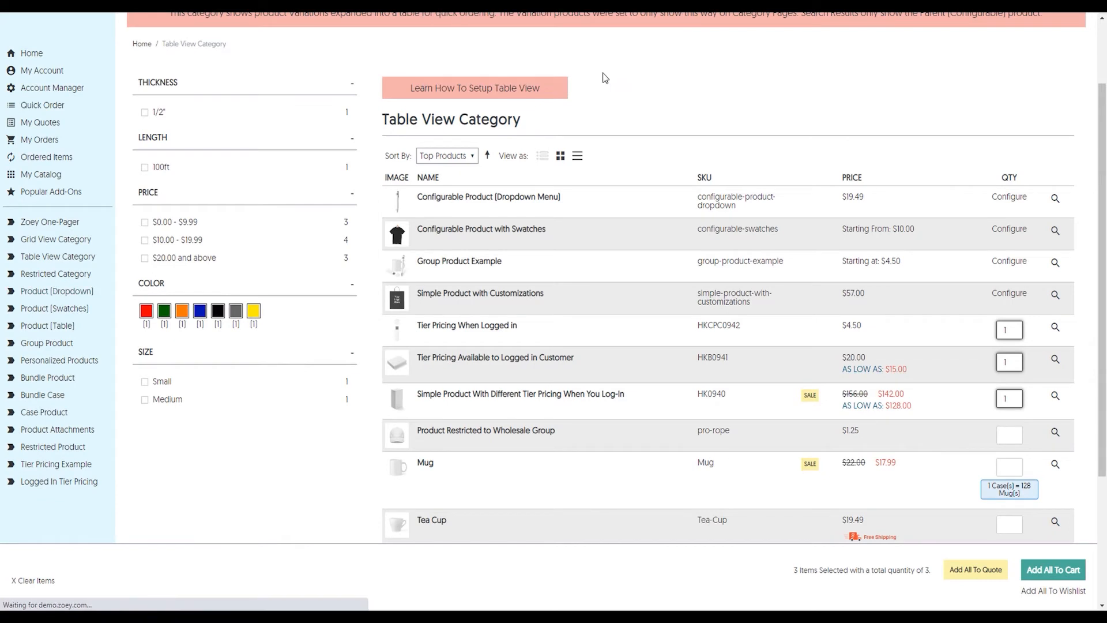
left_click(488, 196)
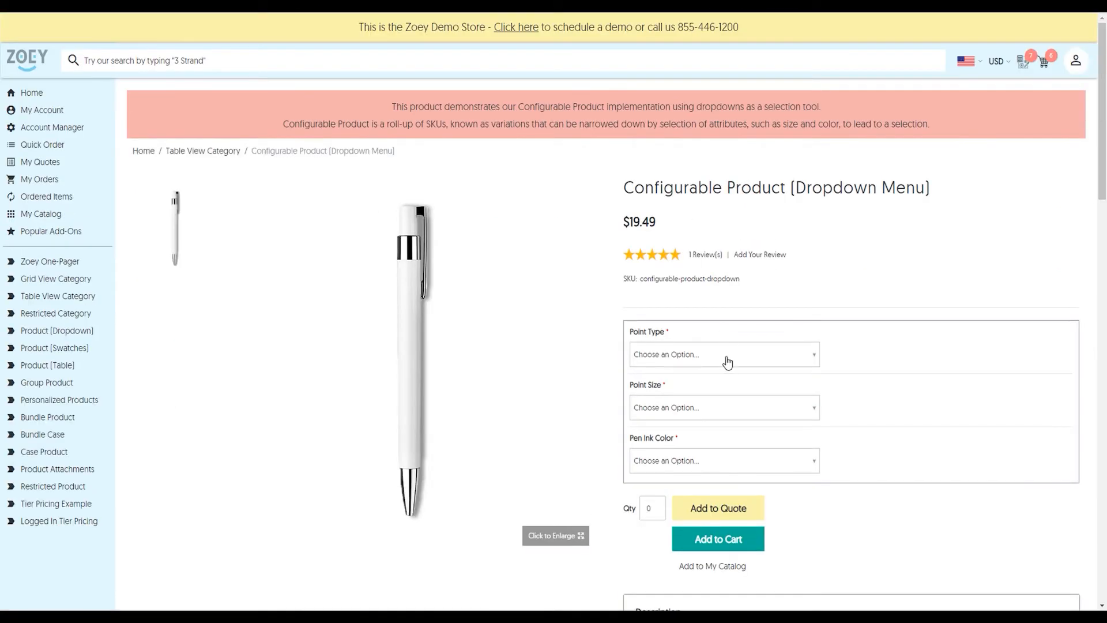
left_click(723, 407)
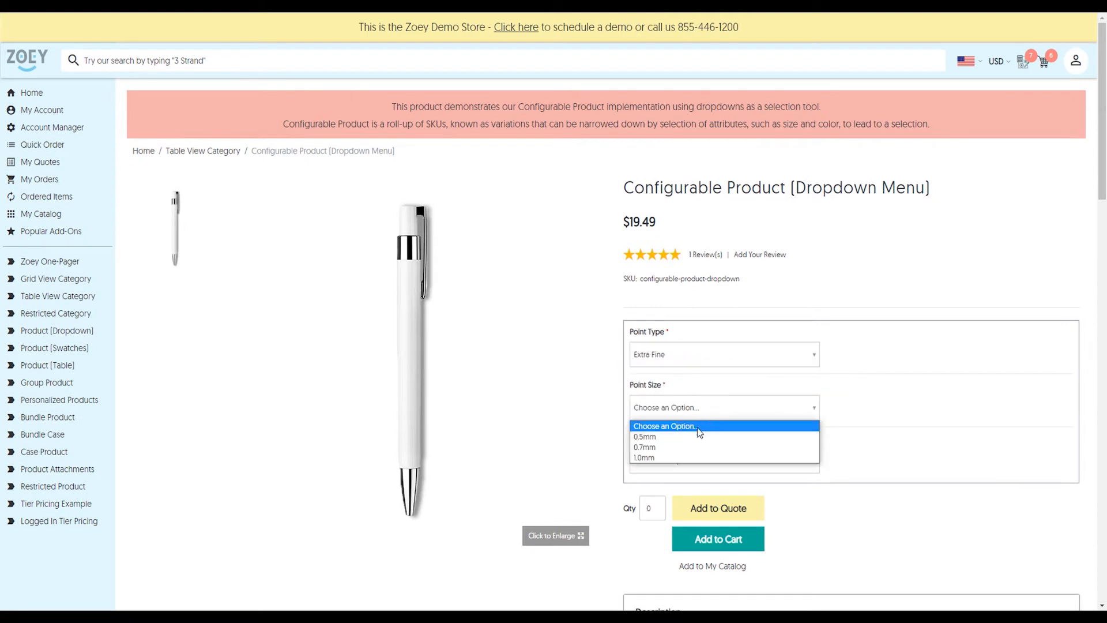
left_click(643, 436)
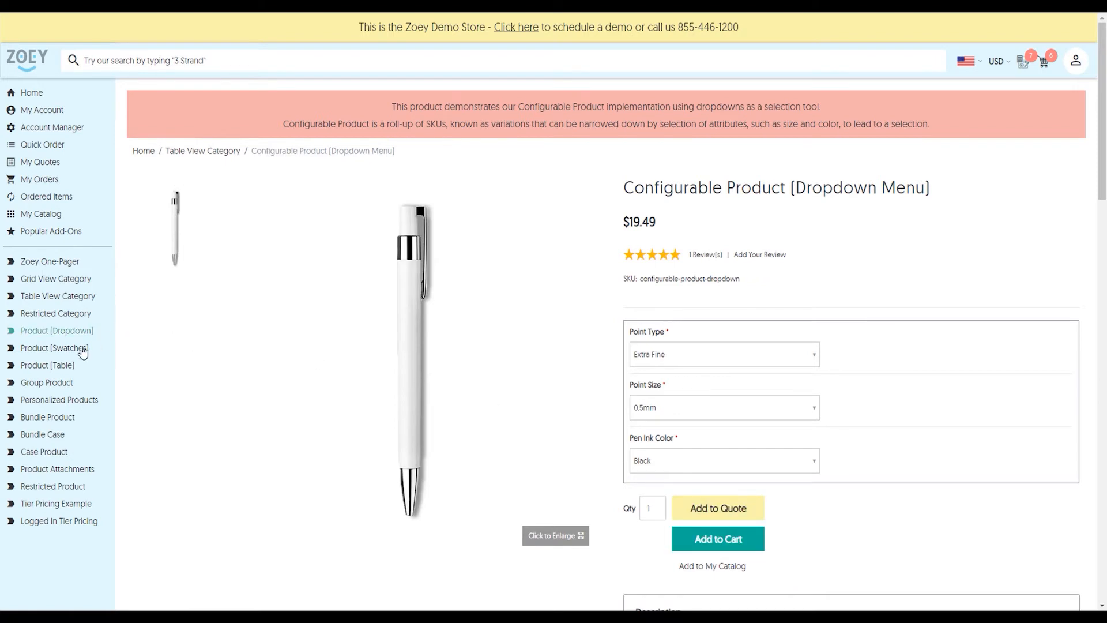
left_click(55, 347)
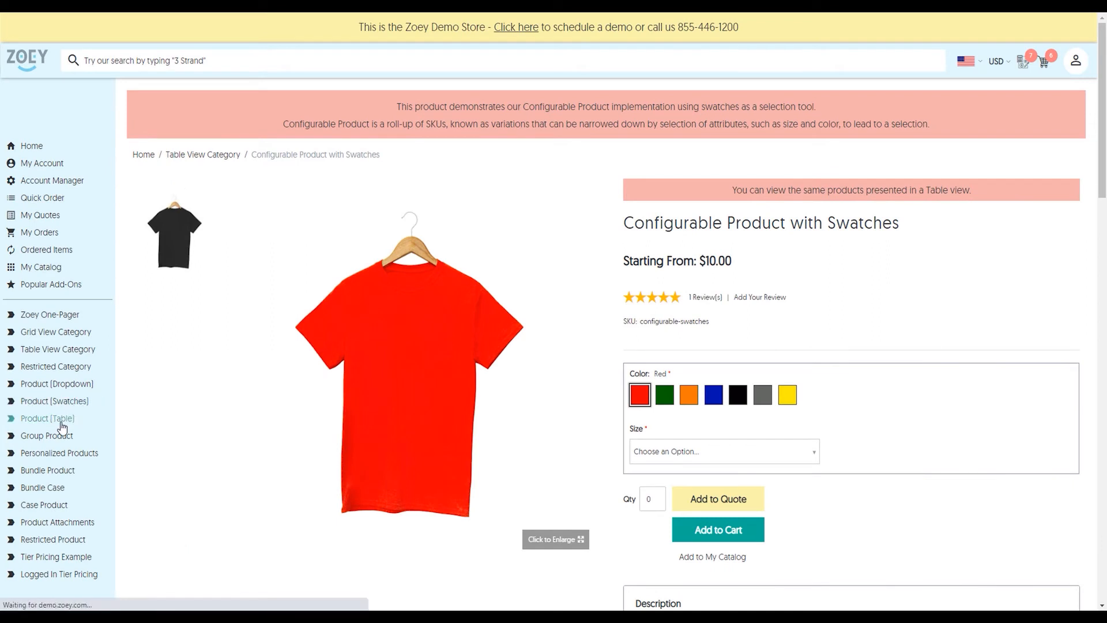
- Add red and green small/medium T-shirts from the Table Order page, bringing the cart to 10 items at $1,119.49
left_click(46, 418)
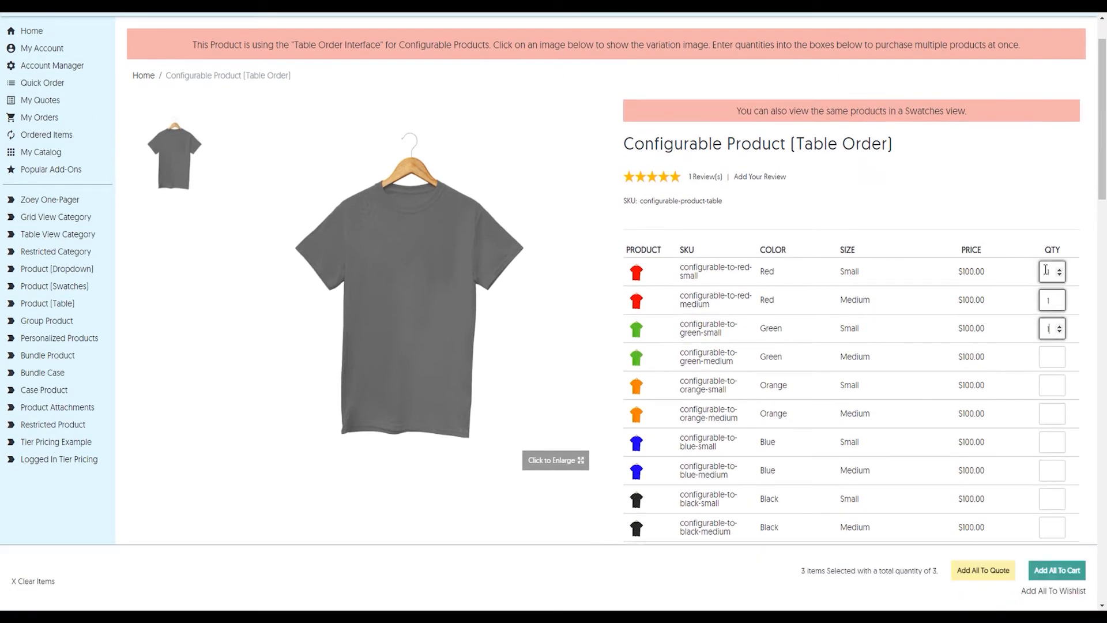
left_click(1052, 356)
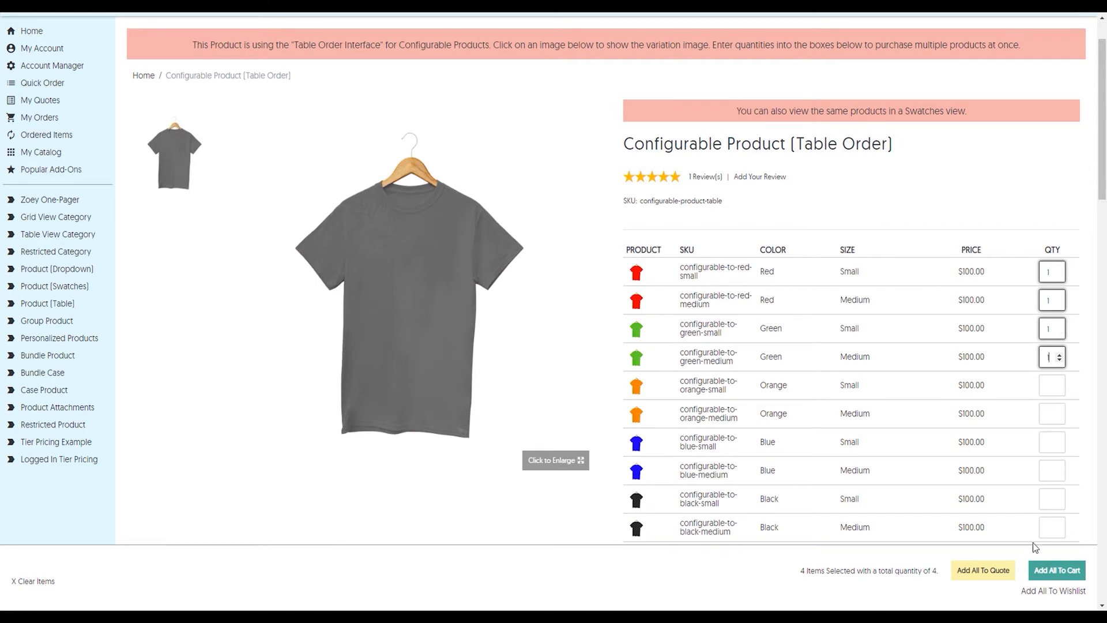
left_click(1057, 570)
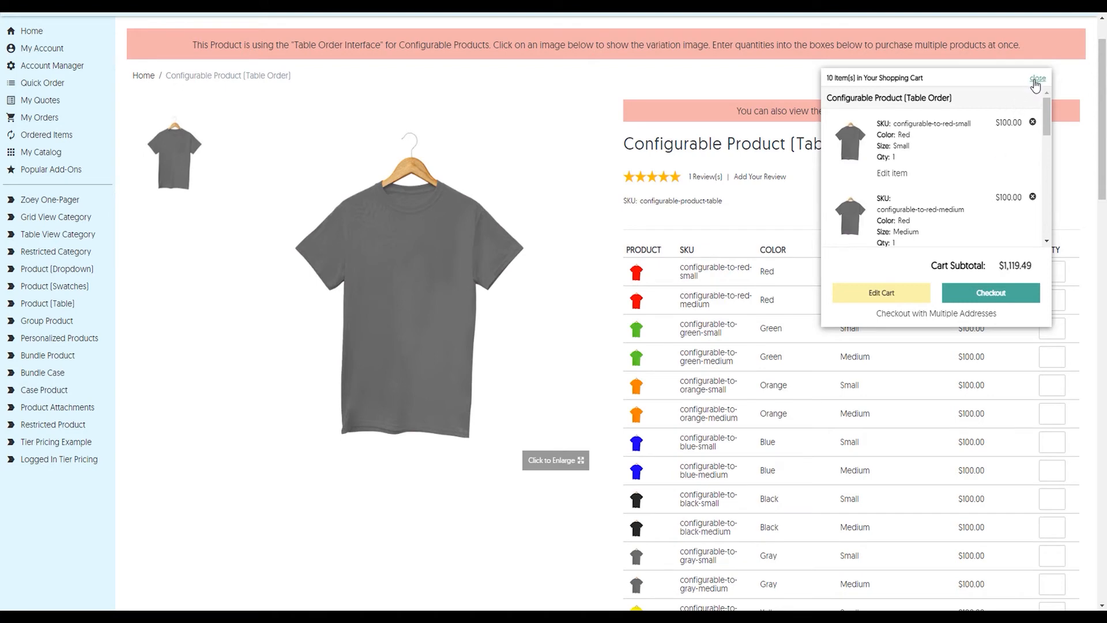
mouse_move(1037, 77)
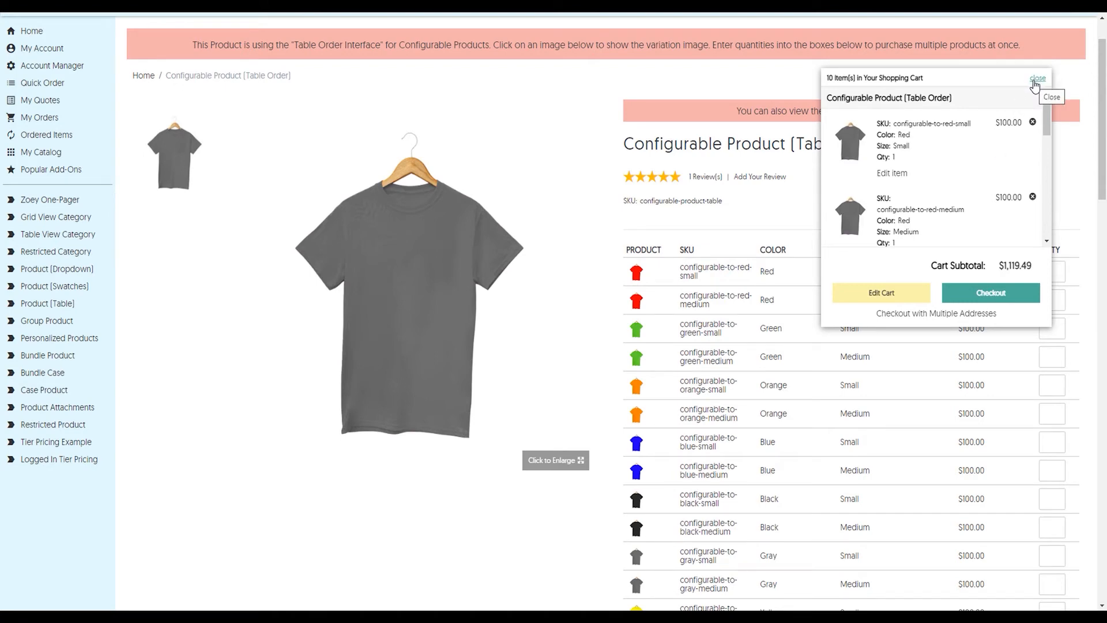
left_click(1039, 77)
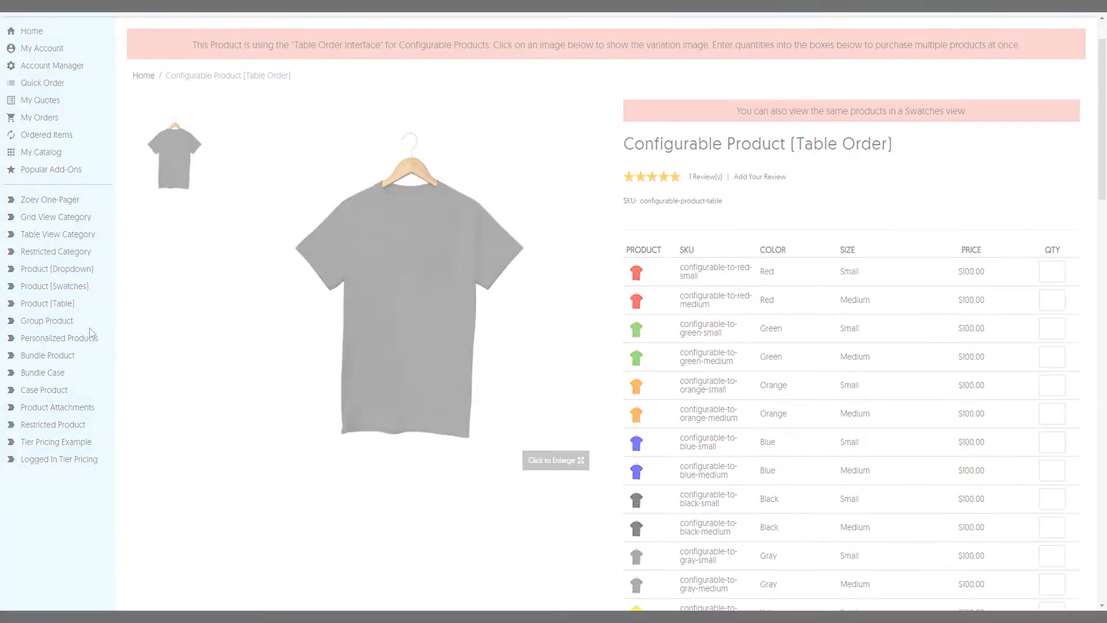
mouse_move(46, 321)
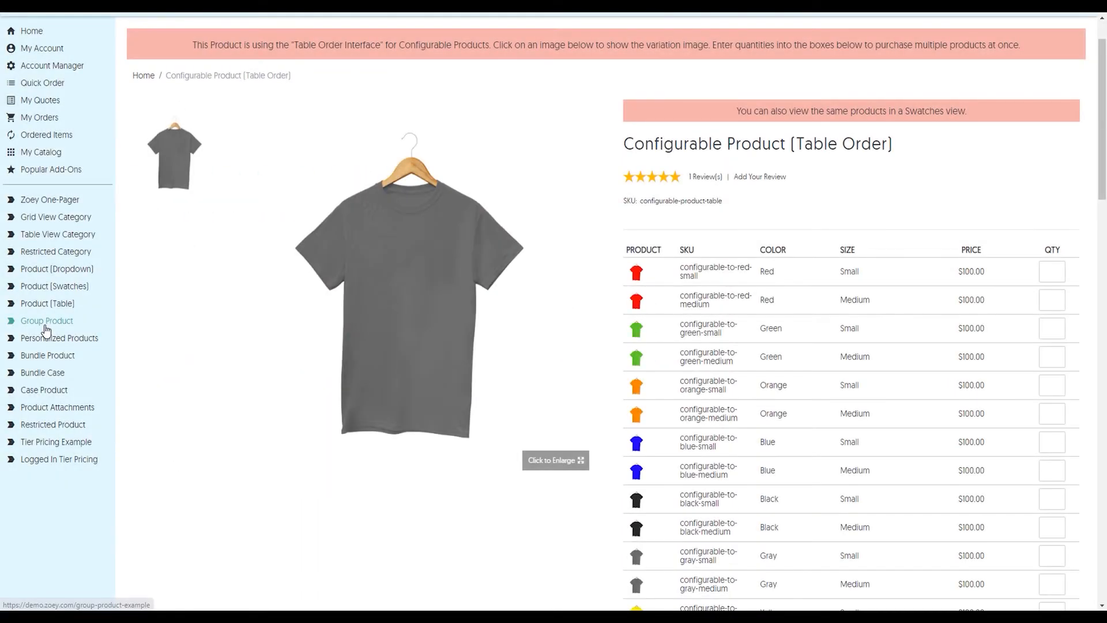
- View the Group Product Example bundling three items at $98.95 as configured
left_click(46, 320)
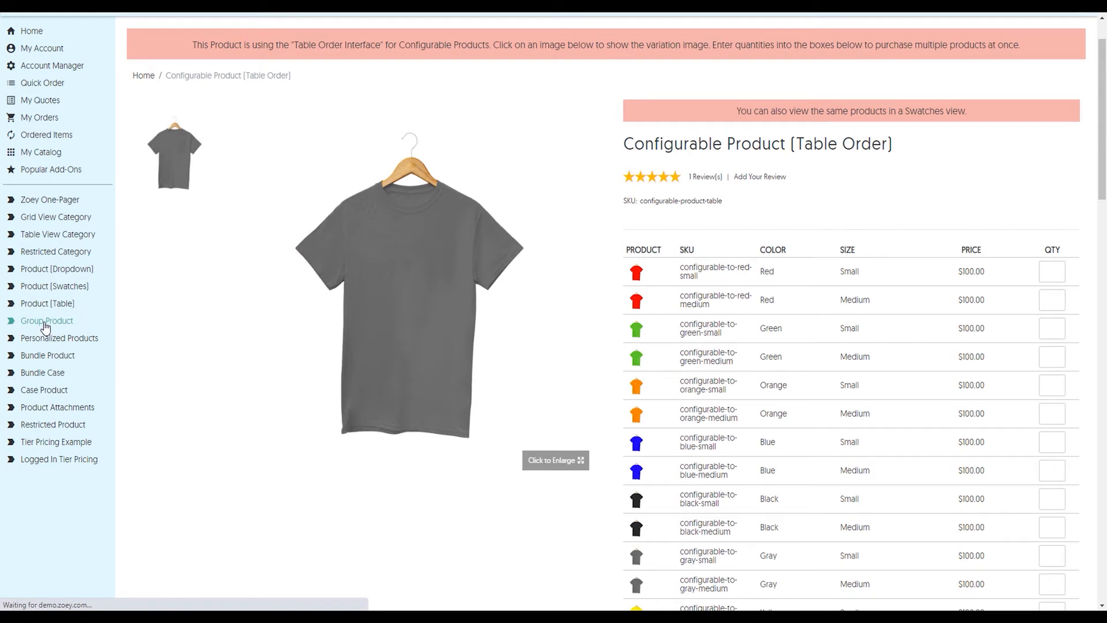
left_click(46, 320)
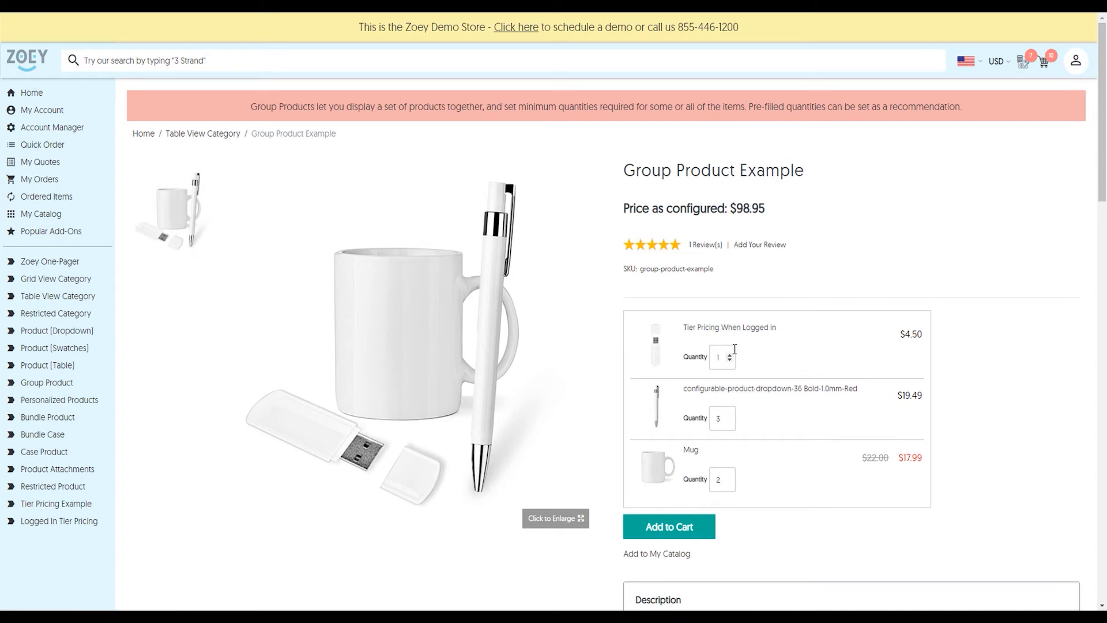
mouse_move(669, 528)
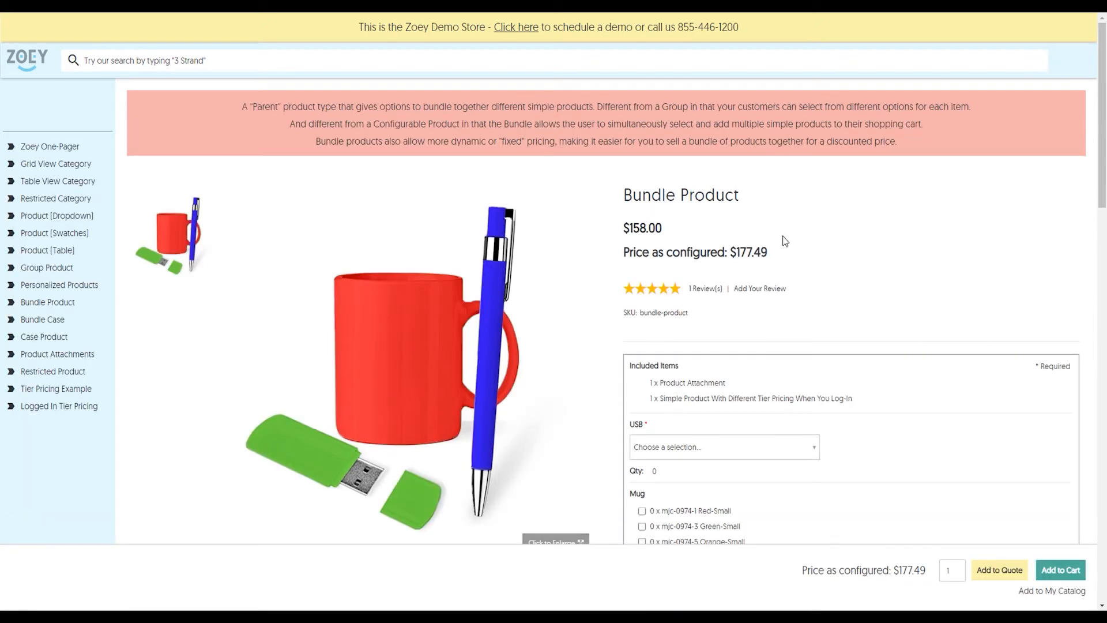
- Choose a USB item plus red, green and orange small mugs in the Bundle Product, priced $349.49
scroll("down", 3)
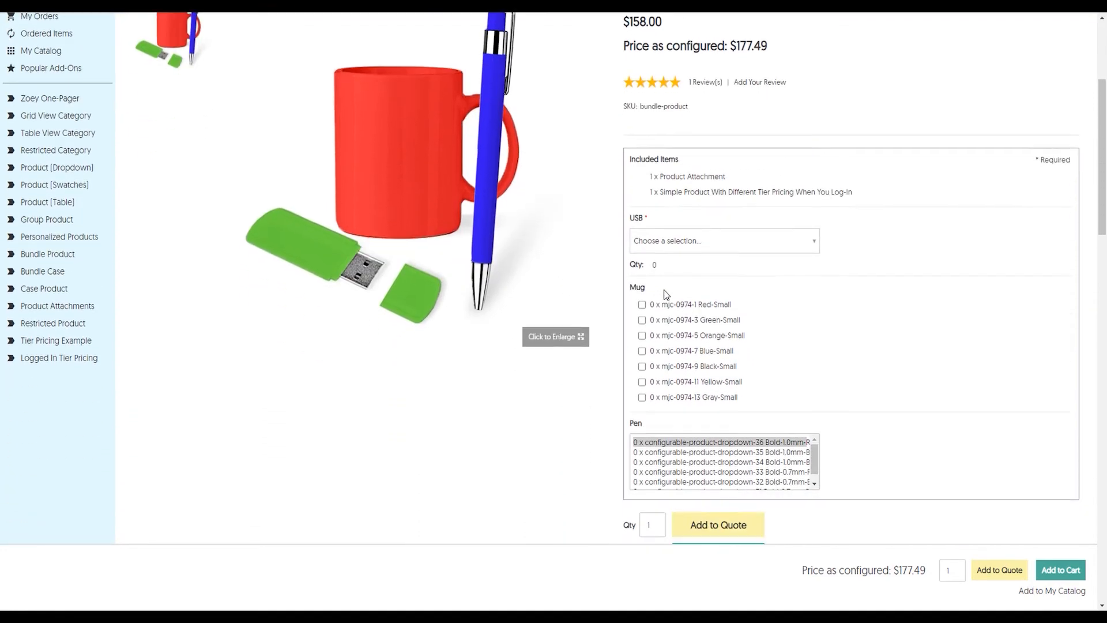
left_click(724, 240)
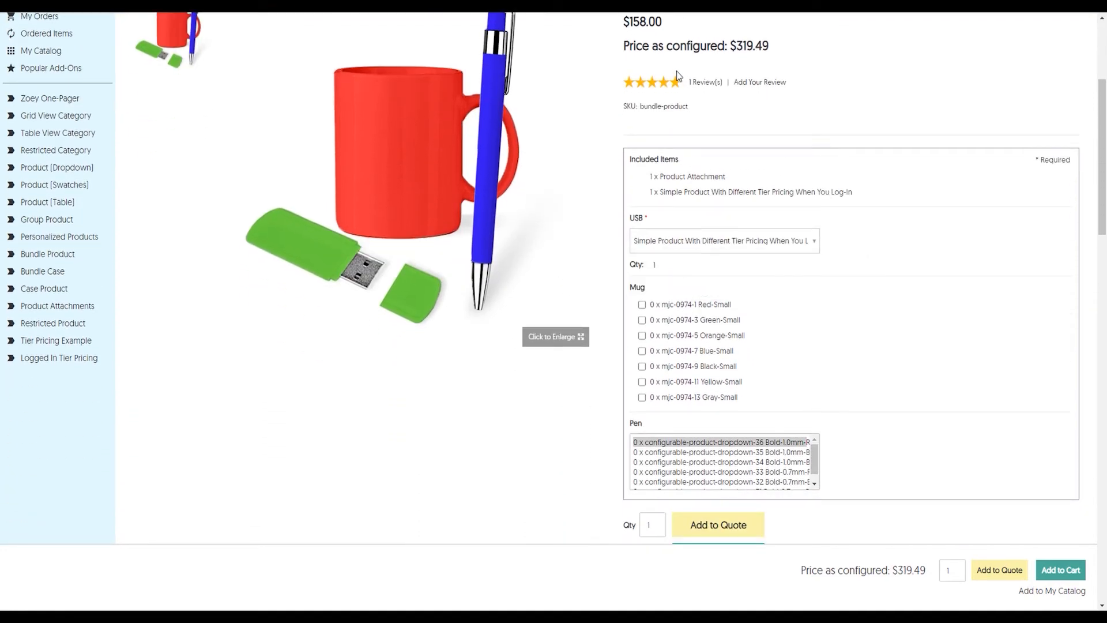
left_click(641, 305)
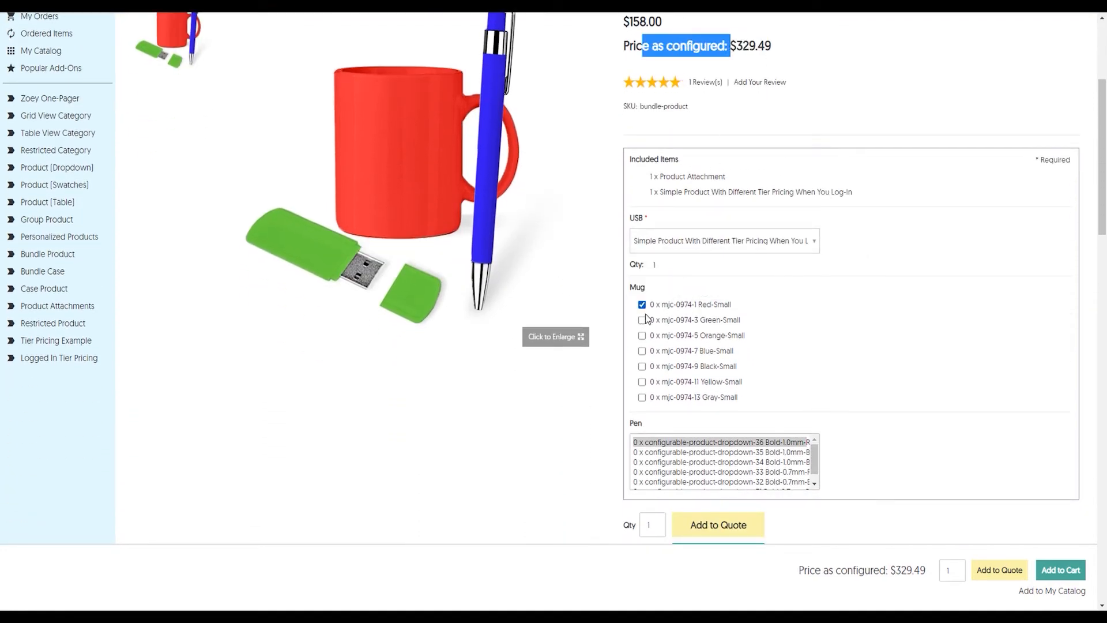
left_click(642, 336)
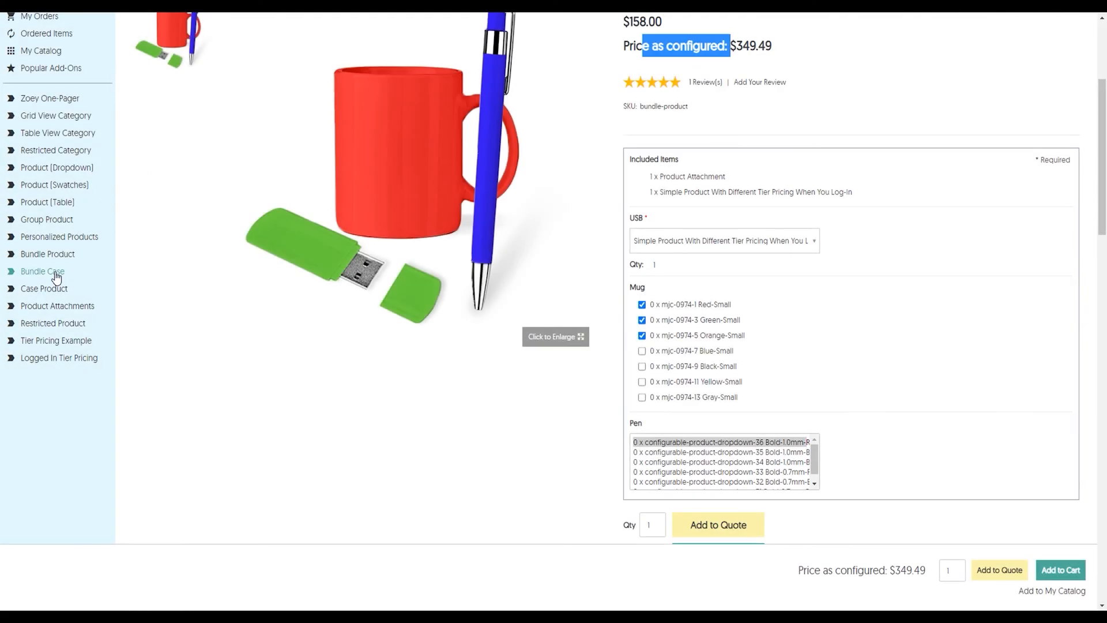
- Fill the Socks 12-Pack case with orange, blue and 10 green socks, reaching 13 of 24 selected
left_click(43, 271)
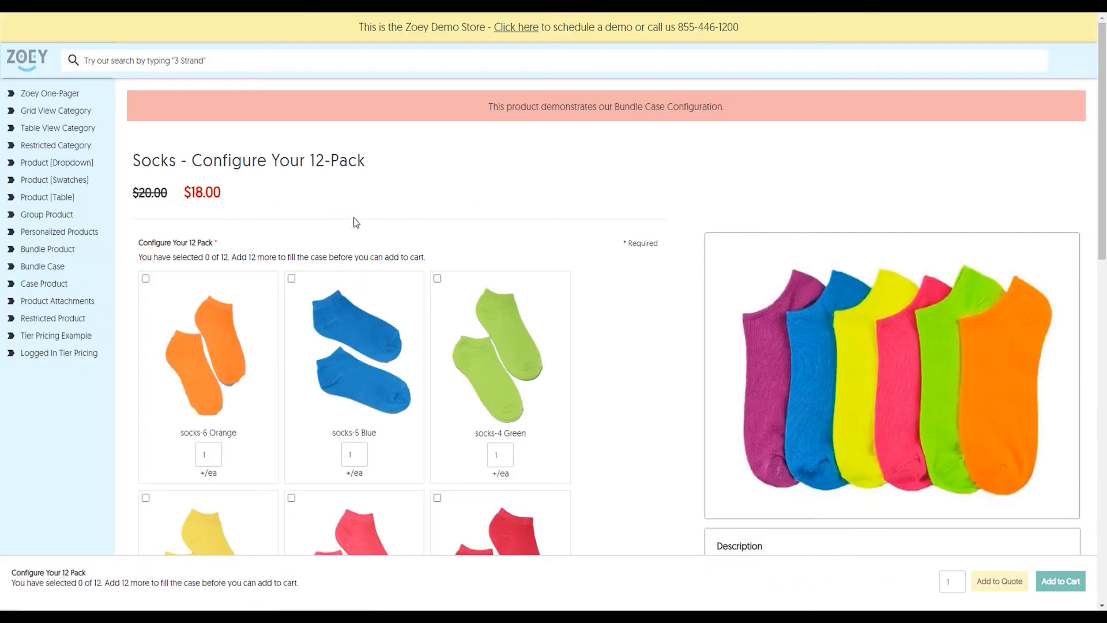
left_click(291, 288)
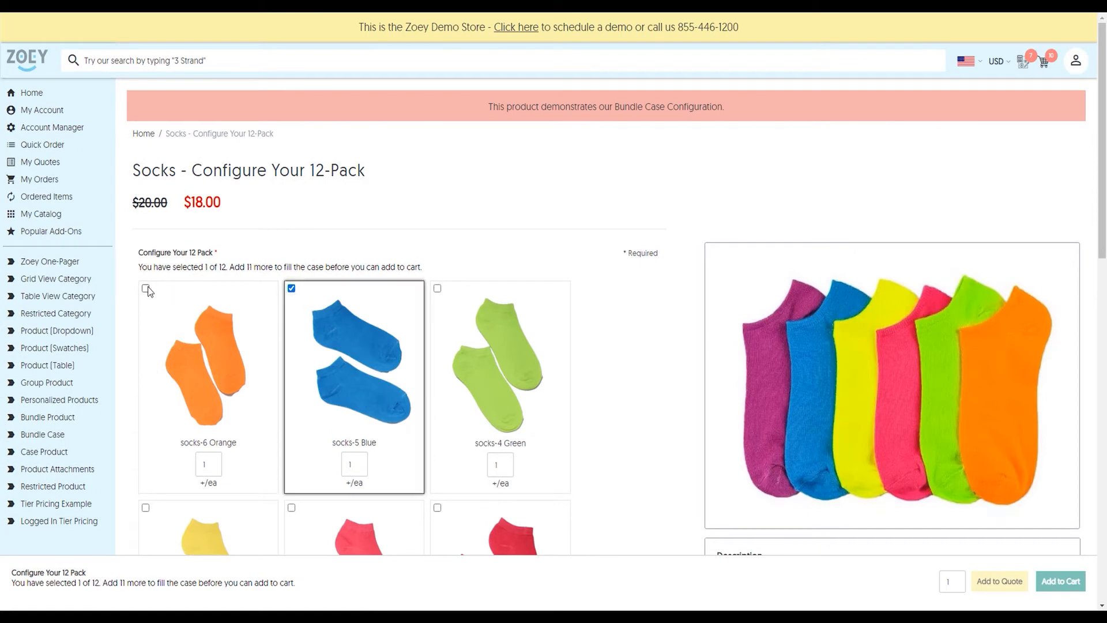
left_click(145, 288)
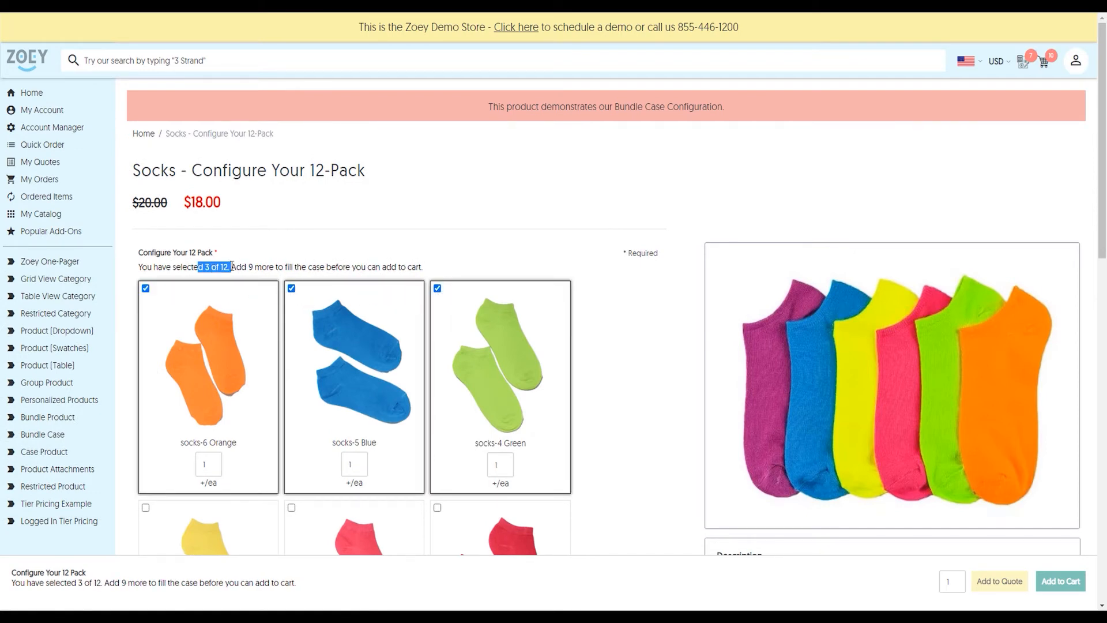
left_click(509, 460)
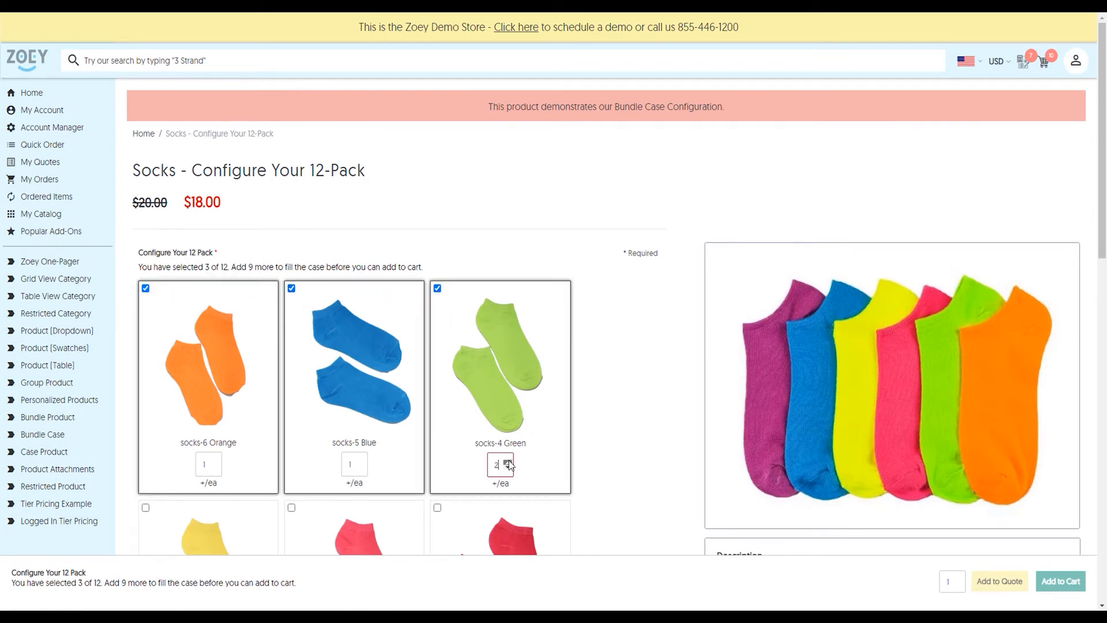
type("10")
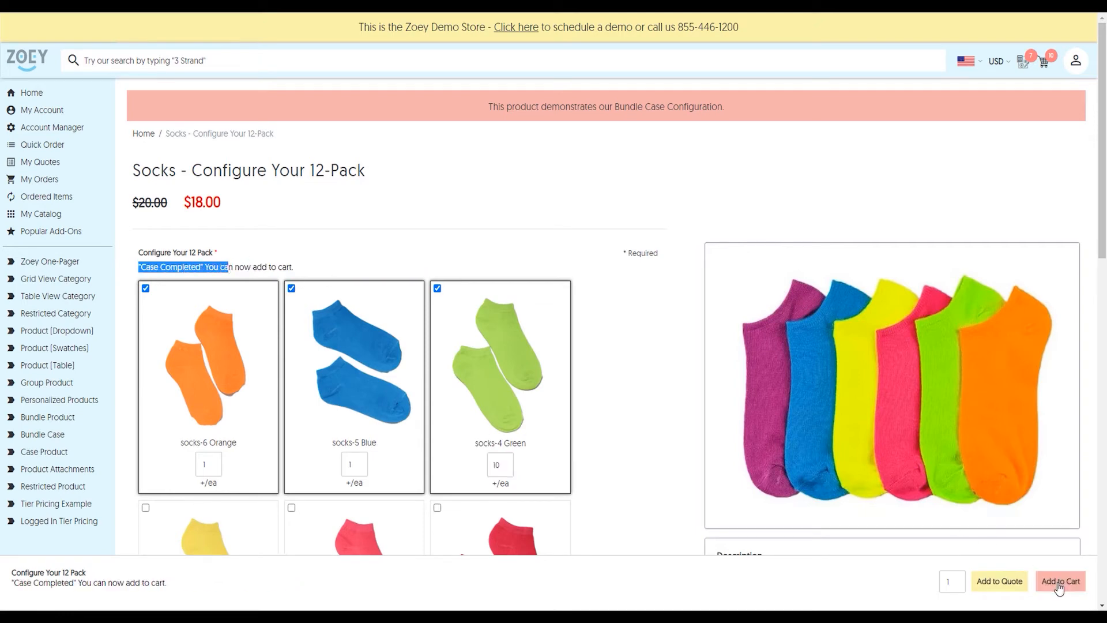
left_click(507, 462)
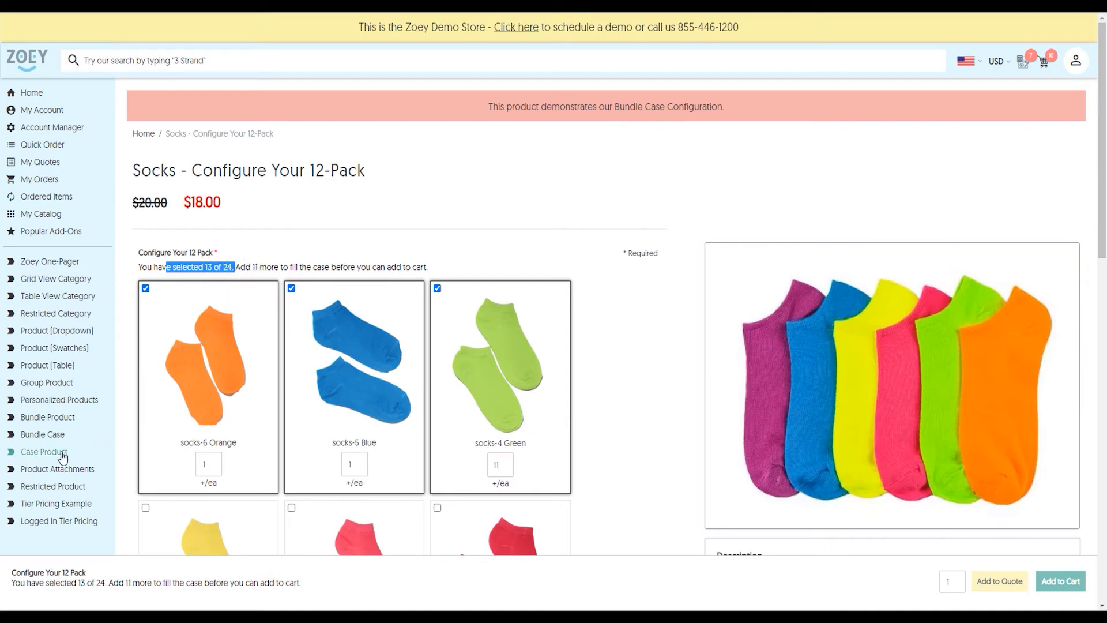
- Set the Mug case product to 4 cases (512 mugs) for a $9,210.88 estimated subtotal
left_click(44, 452)
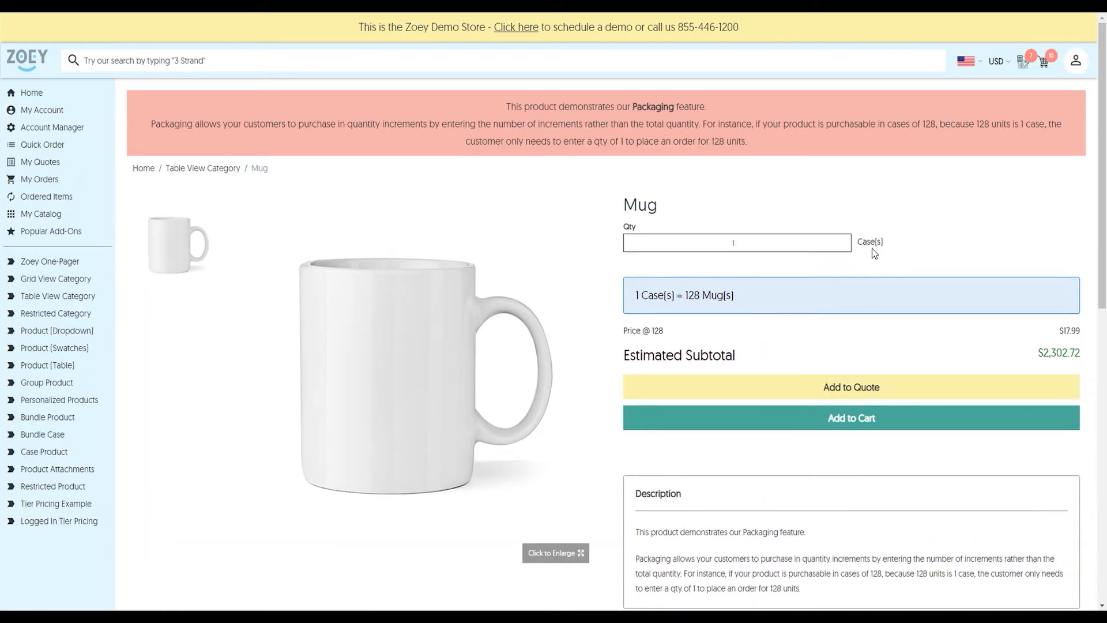
left_click(846, 240)
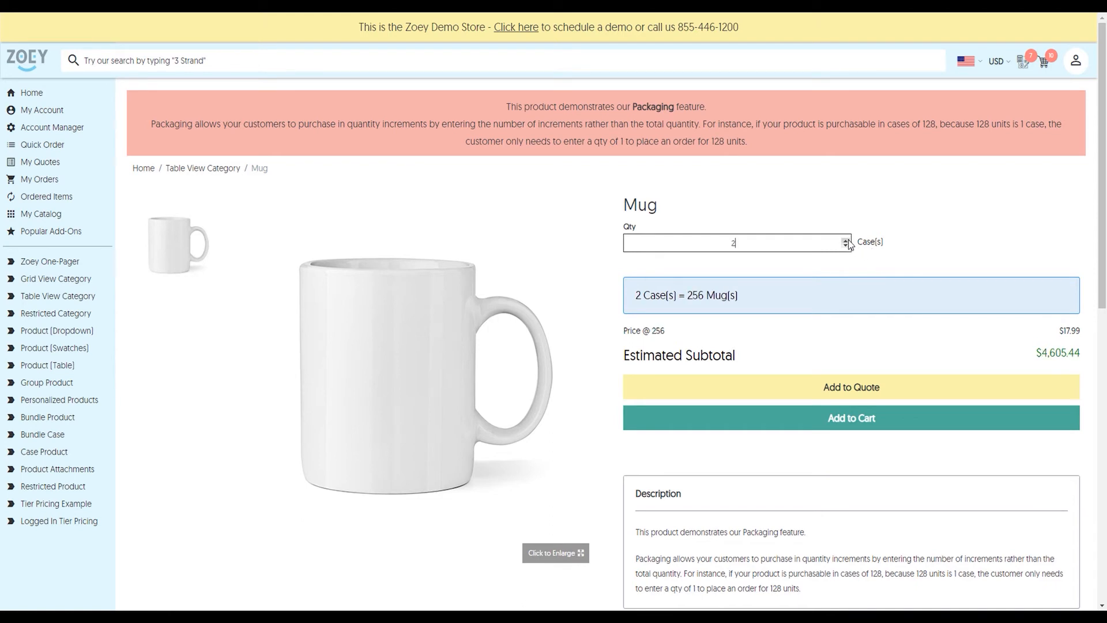
type("4")
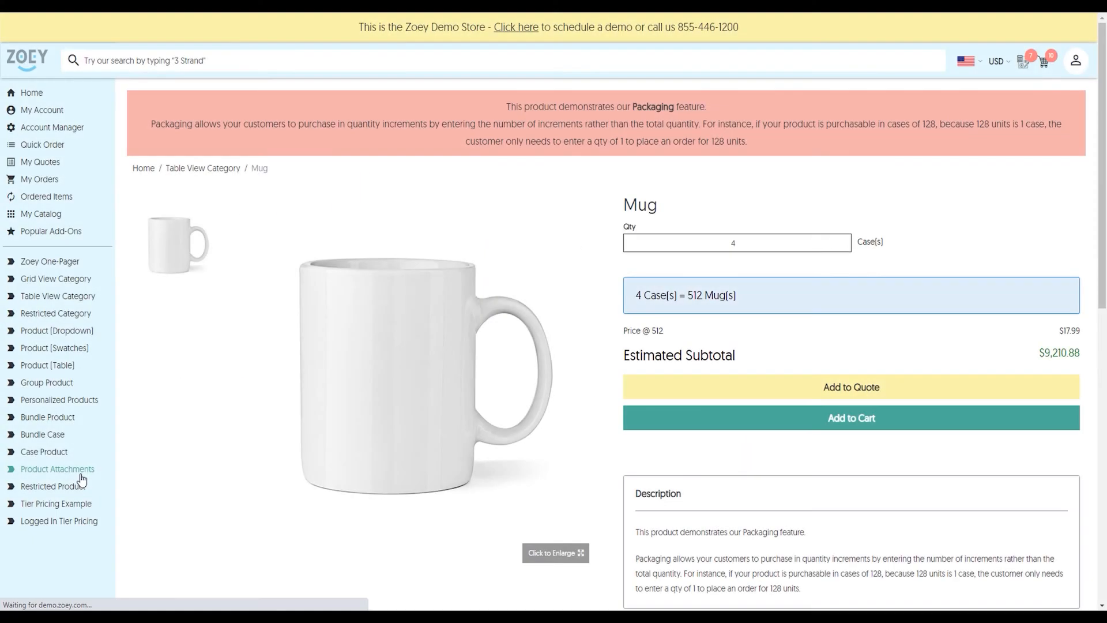
left_click(58, 469)
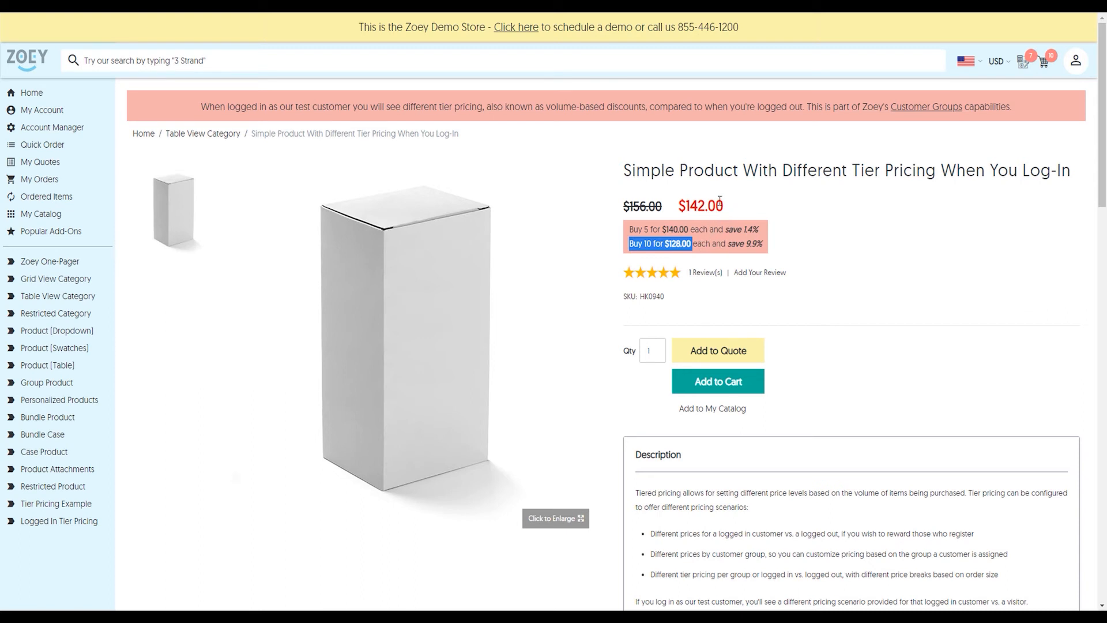
- Highlight the 'Buy 10' tier price and bring up the cart preview with 10 items at $1,119.49
double_click(702, 206)
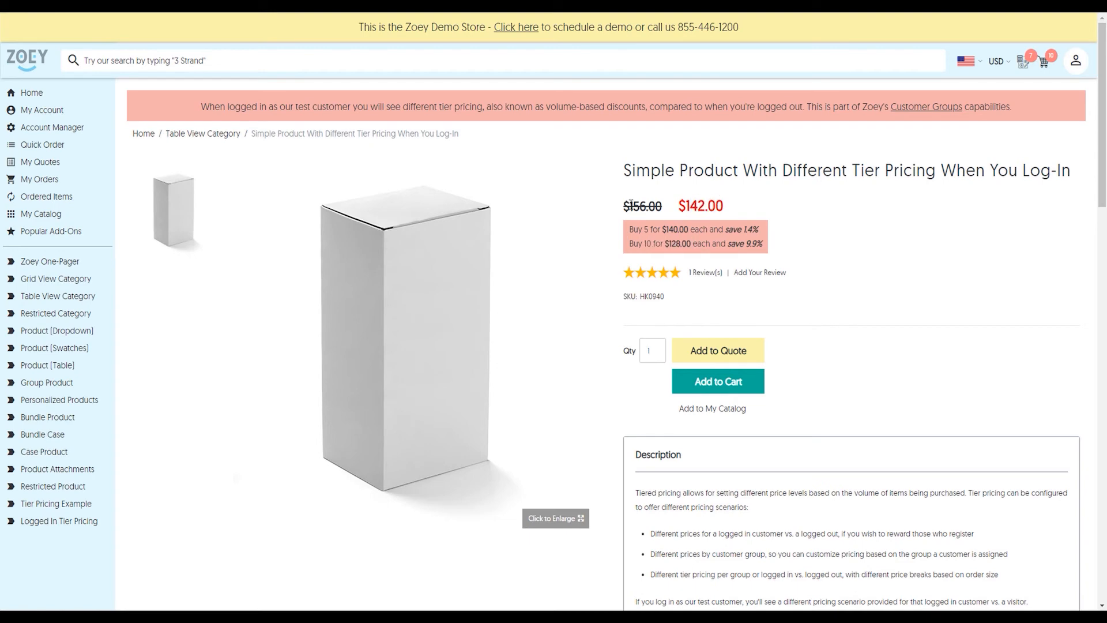
mouse_move(1049, 89)
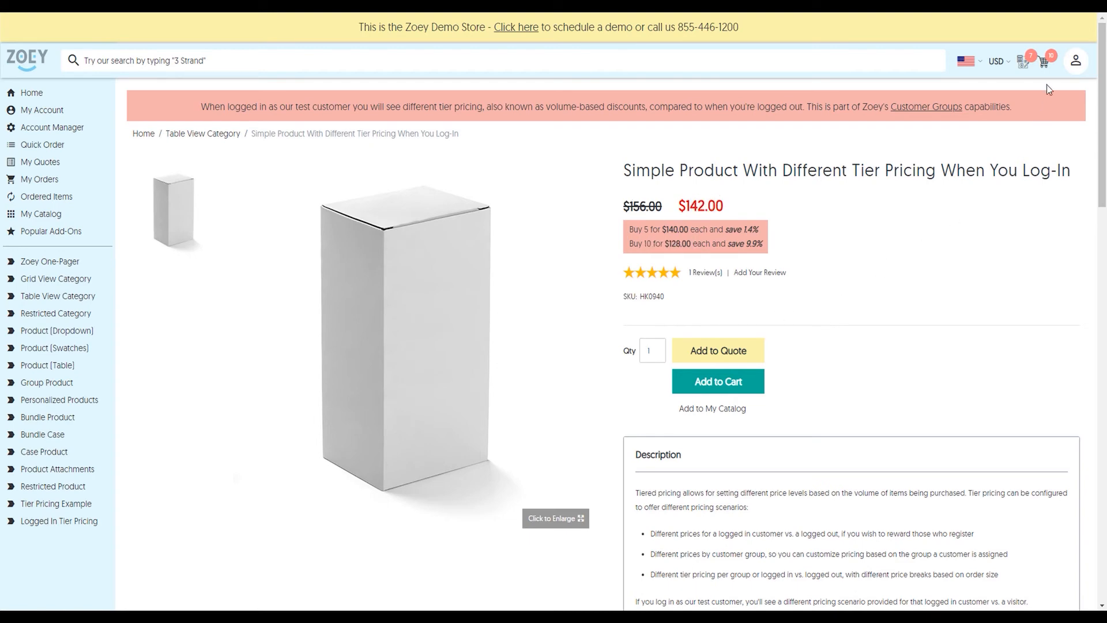
left_click(1043, 61)
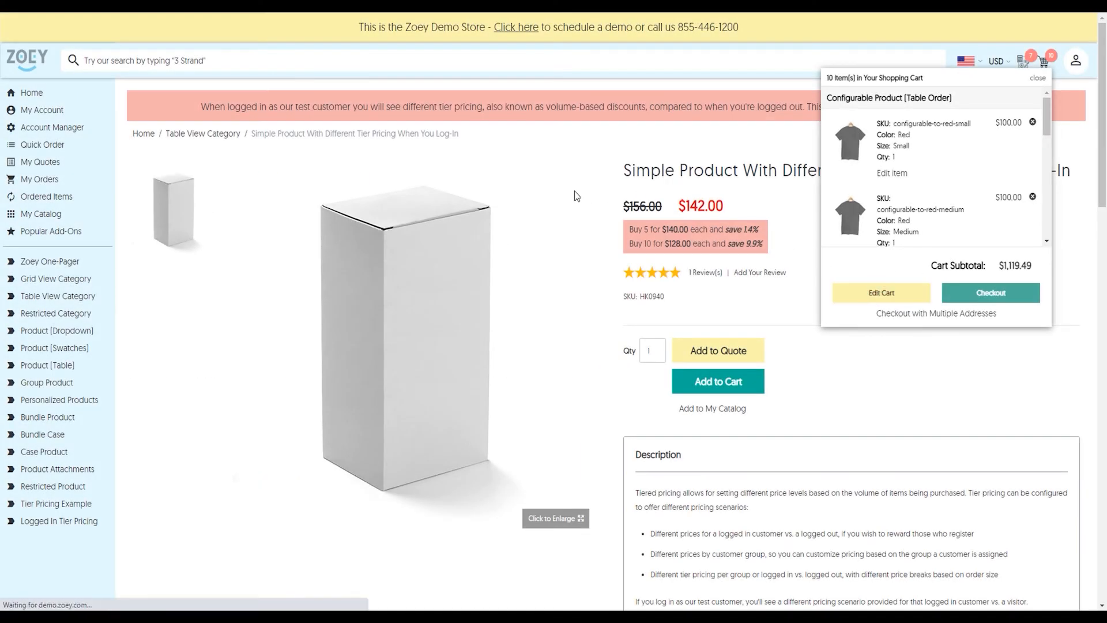
- View the full cart ($314.62 deposit discount, $804.87 grand total) and reveal the gift card code entry
left_click(880, 292)
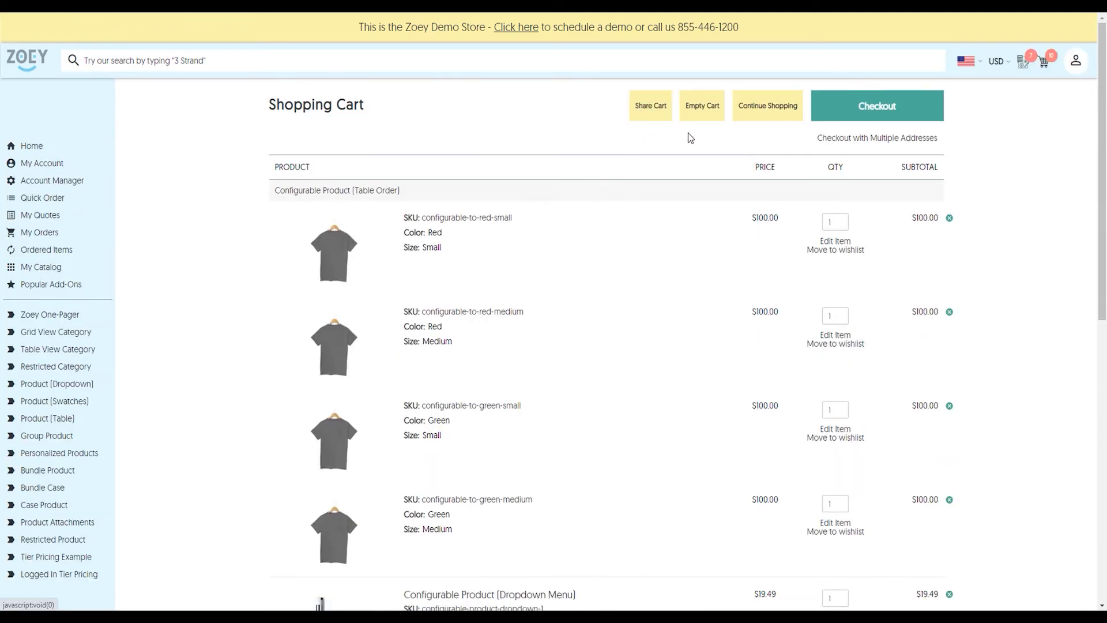
mouse_move(877, 137)
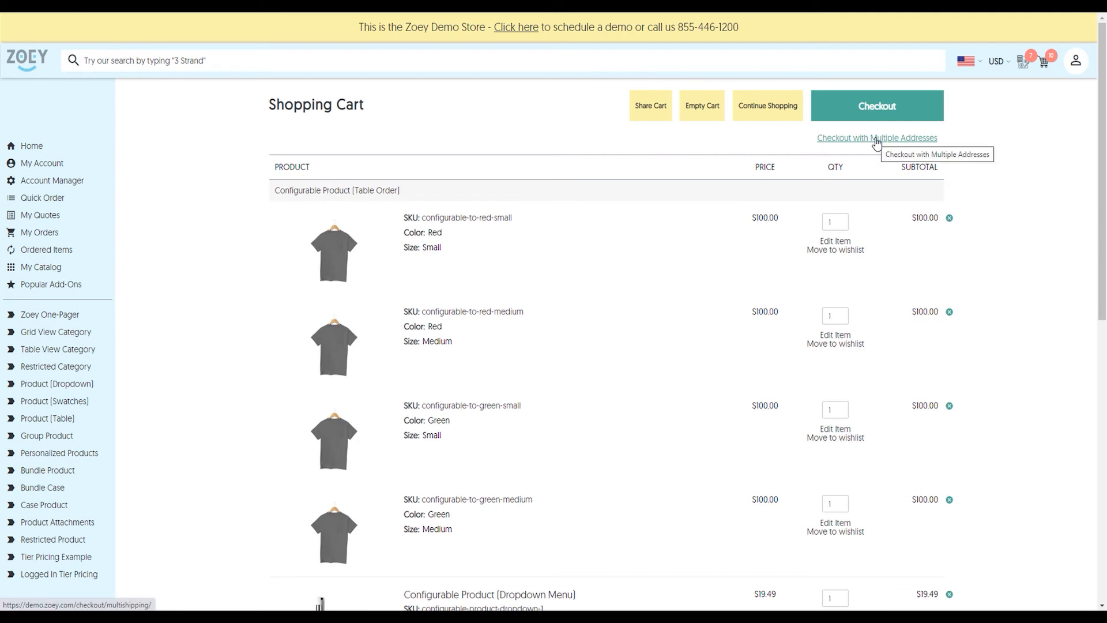
scroll("down", 3)
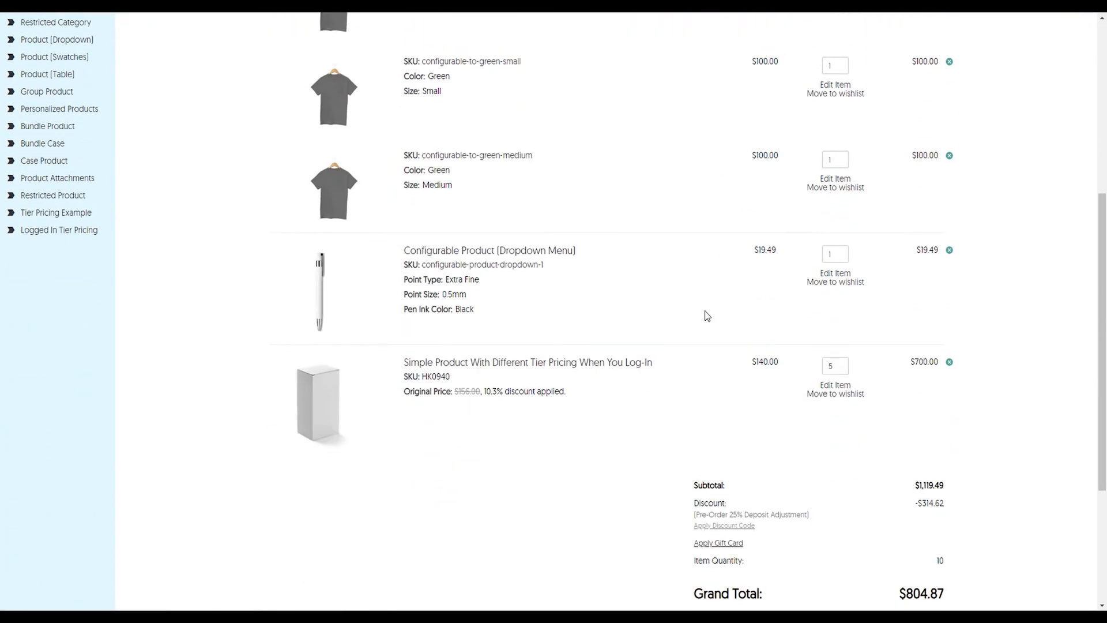
scroll("down", 3)
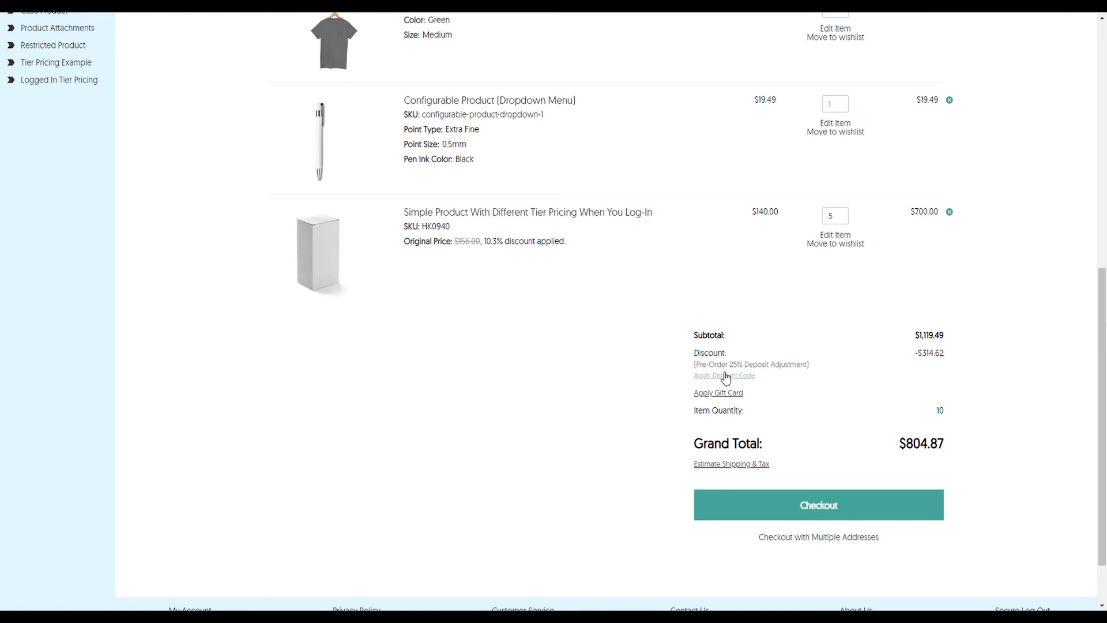
left_click(717, 392)
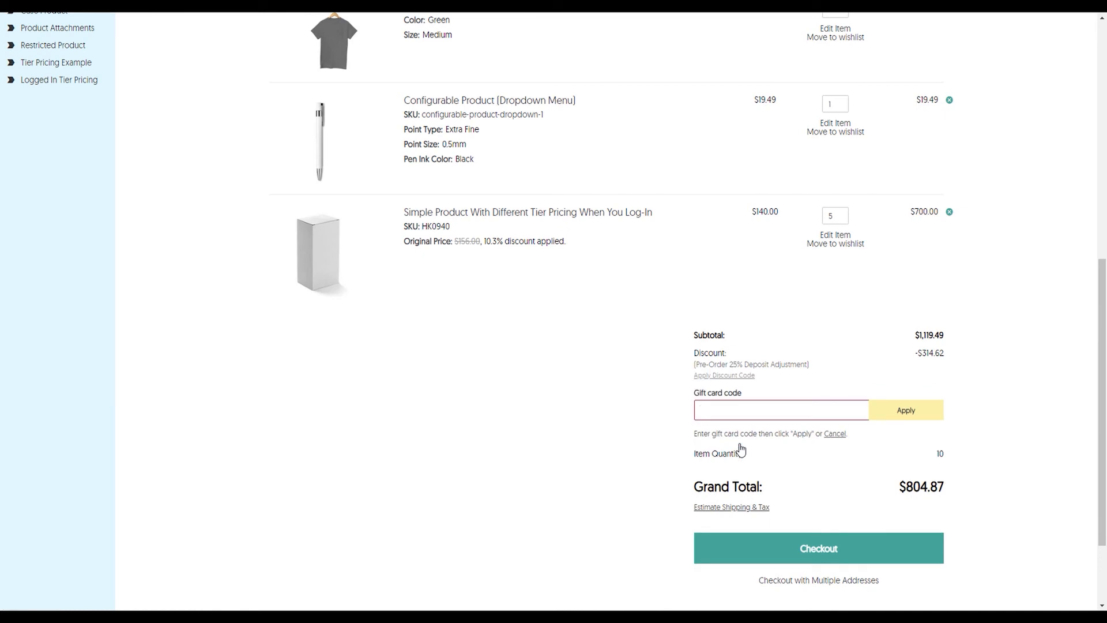
left_click(781, 410)
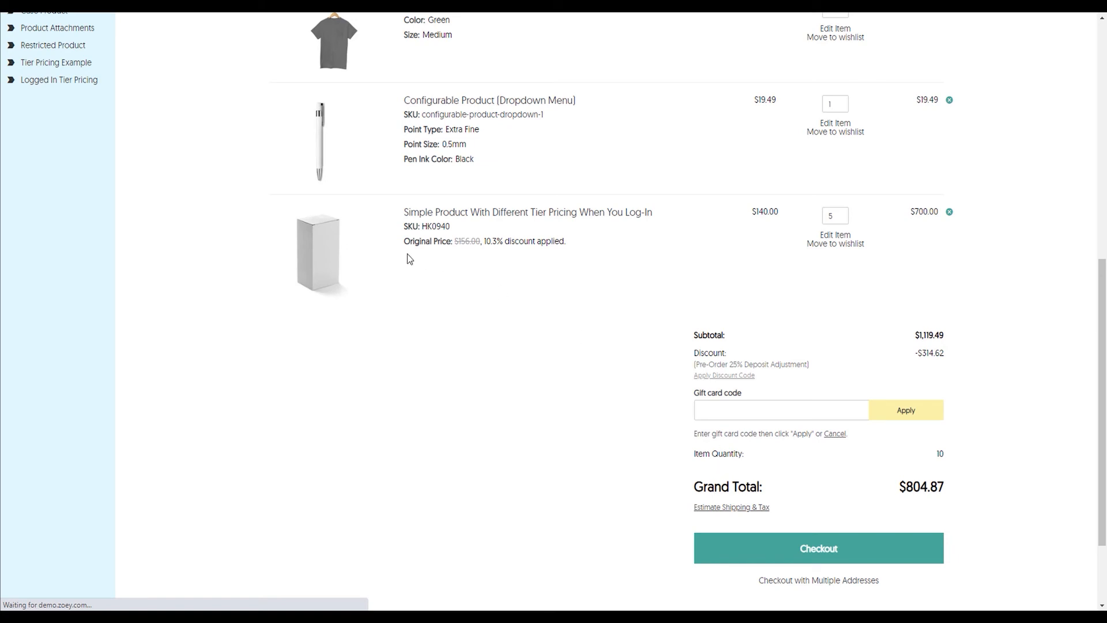
- Start checkout and bill to Company Y's Sudbury, Massachusetts address, shipping to the same address
left_click(818, 548)
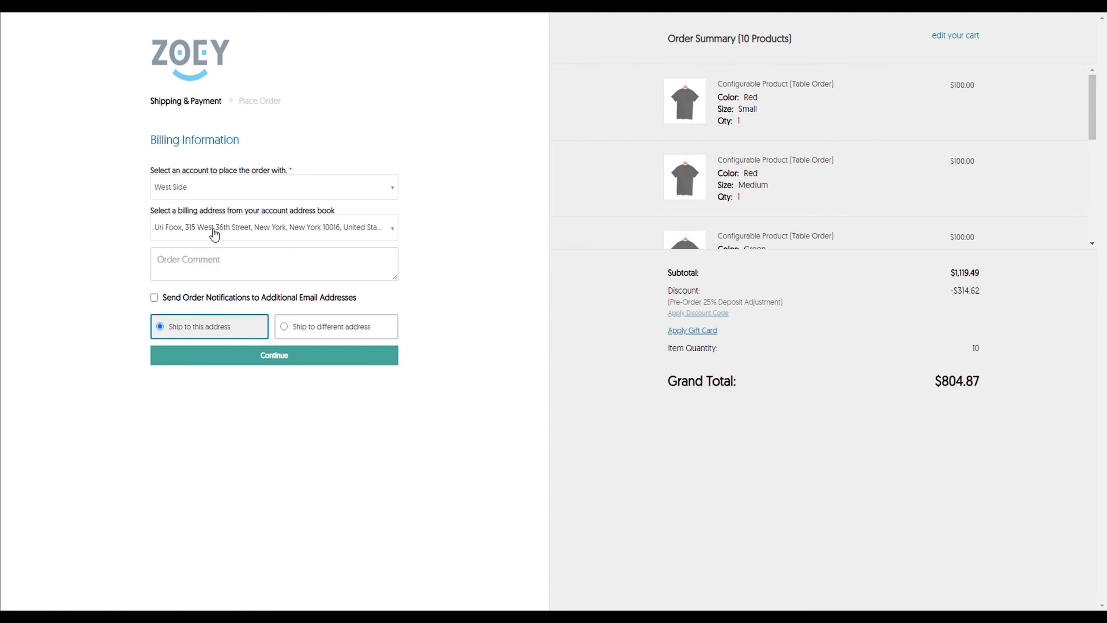
left_click(273, 186)
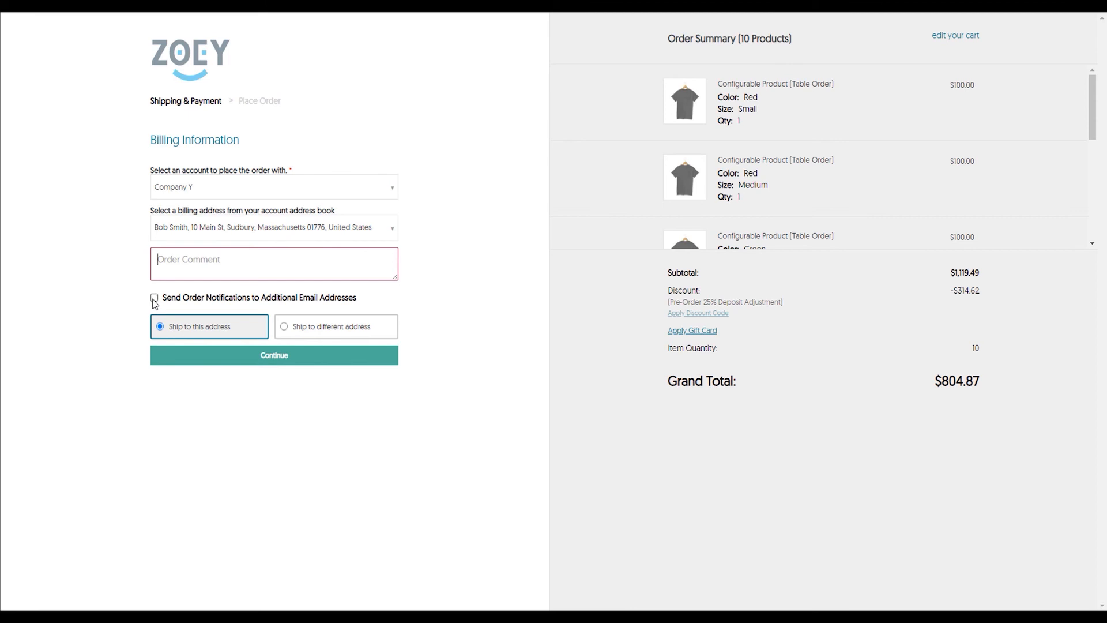
- Advance to the Shipping Method step with free $0.00 shipping chosen
left_click(273, 356)
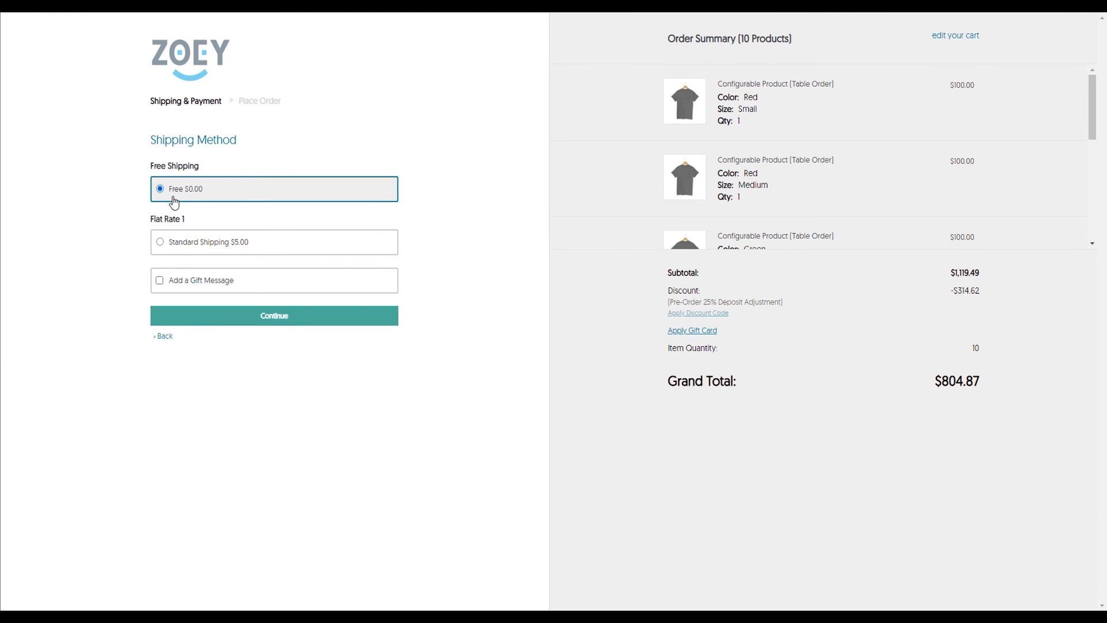
mouse_move(198, 244)
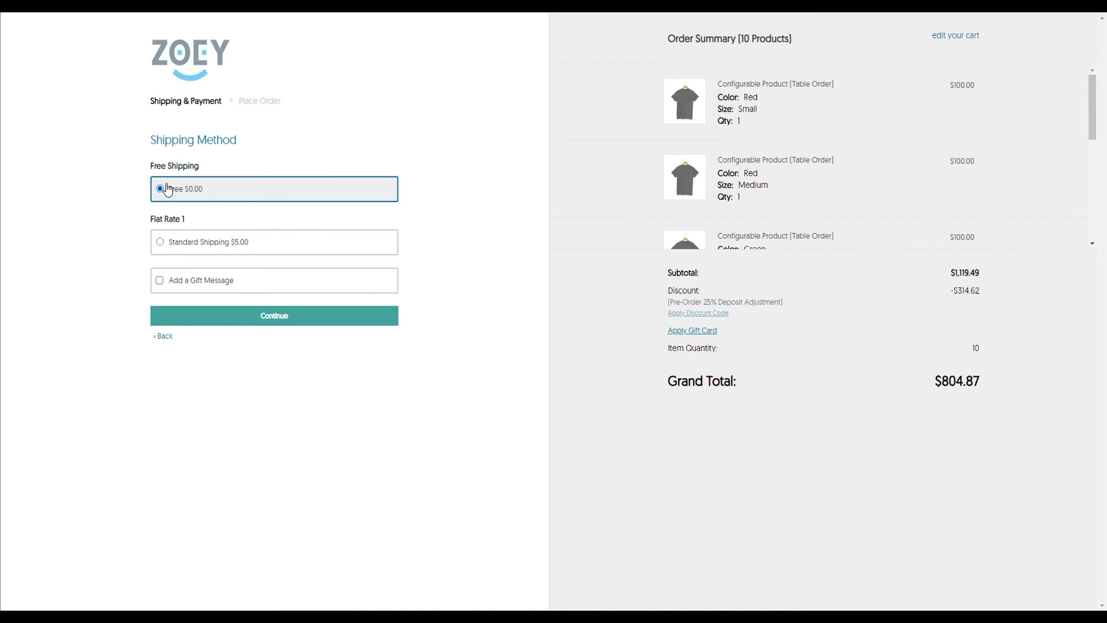
mouse_move(184, 244)
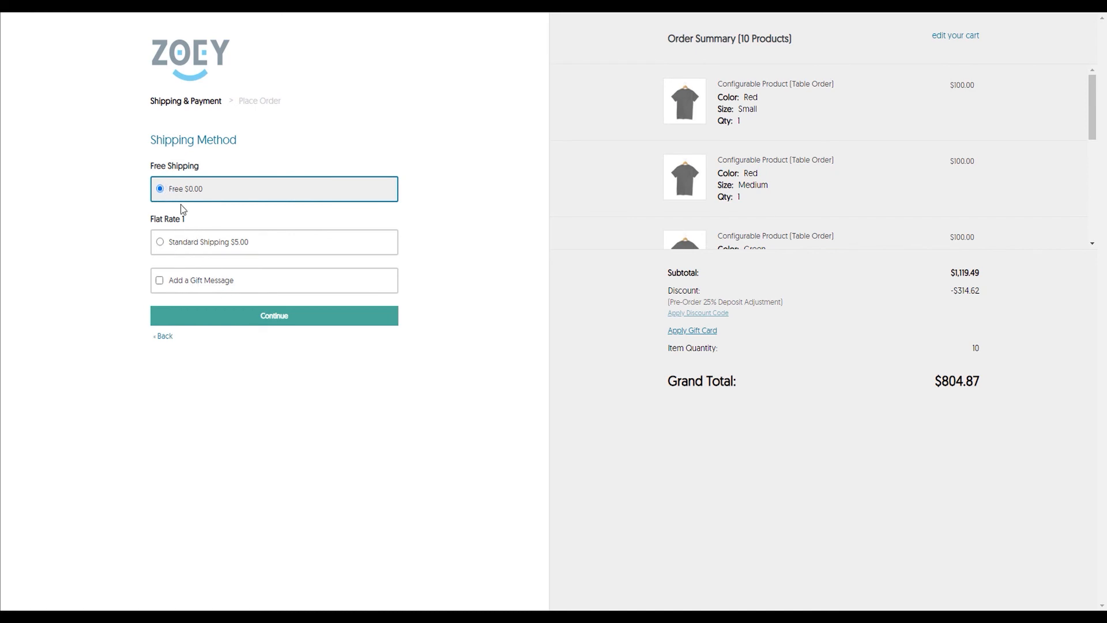
- Advance to Payment Information with Purchase Order selected as the payment method
left_click(274, 316)
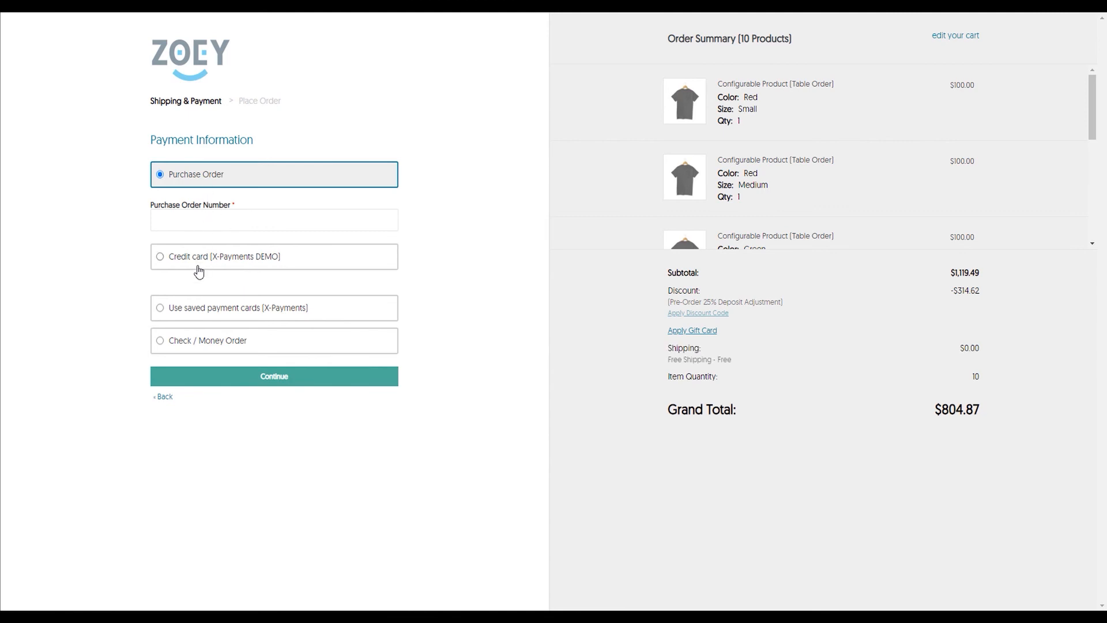
mouse_move(193, 318)
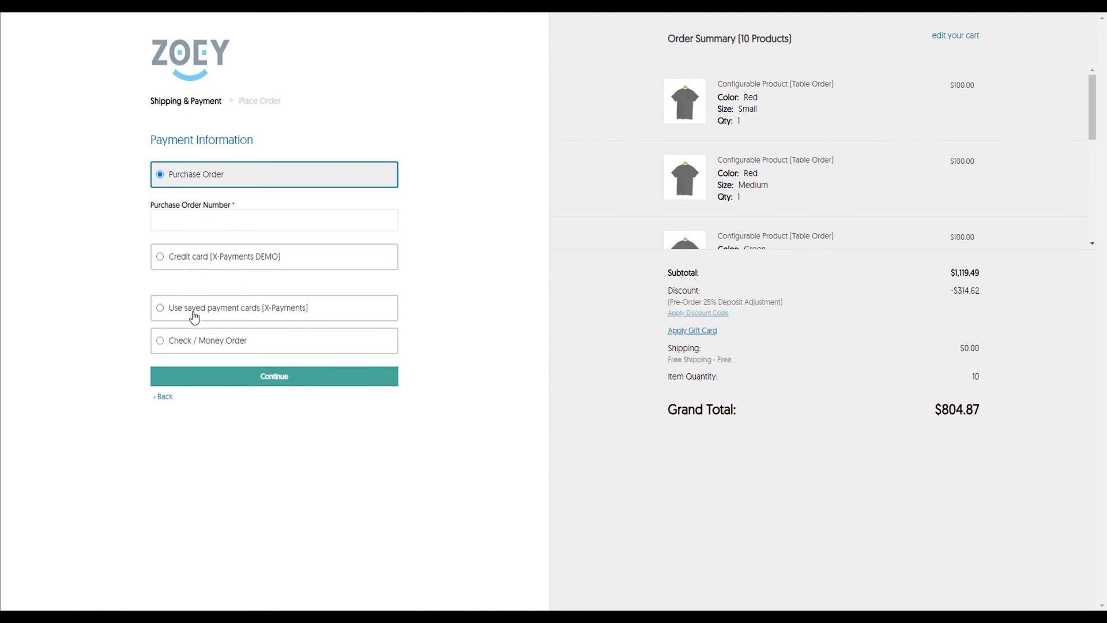
mouse_move(193, 346)
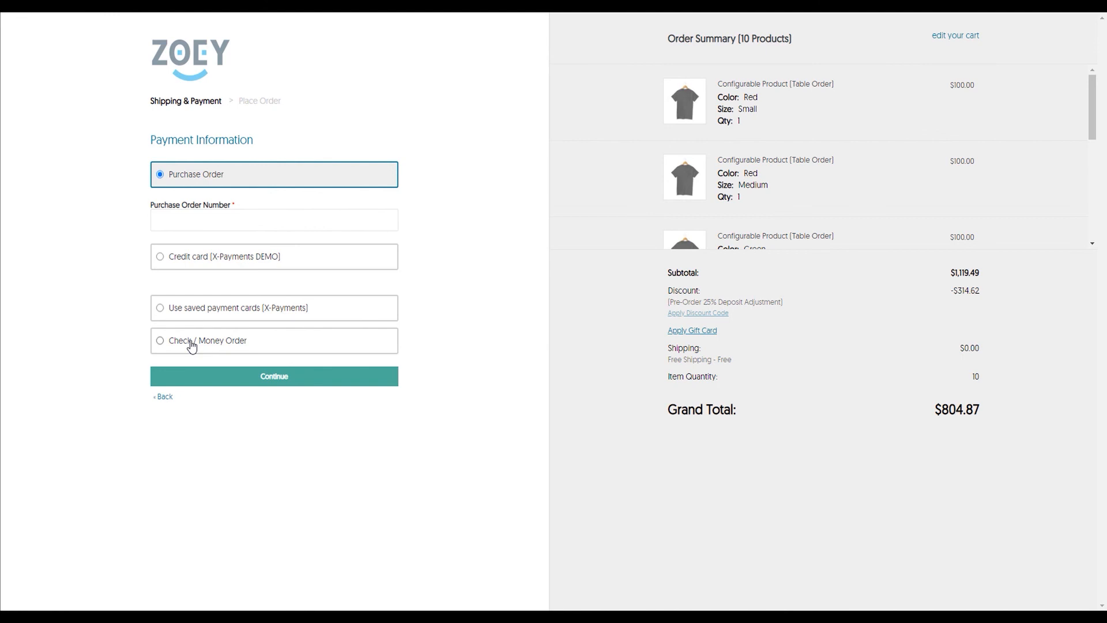
- Enter purchase order number 1234, review the $804.87 order with free shipping, and place it
type("12")
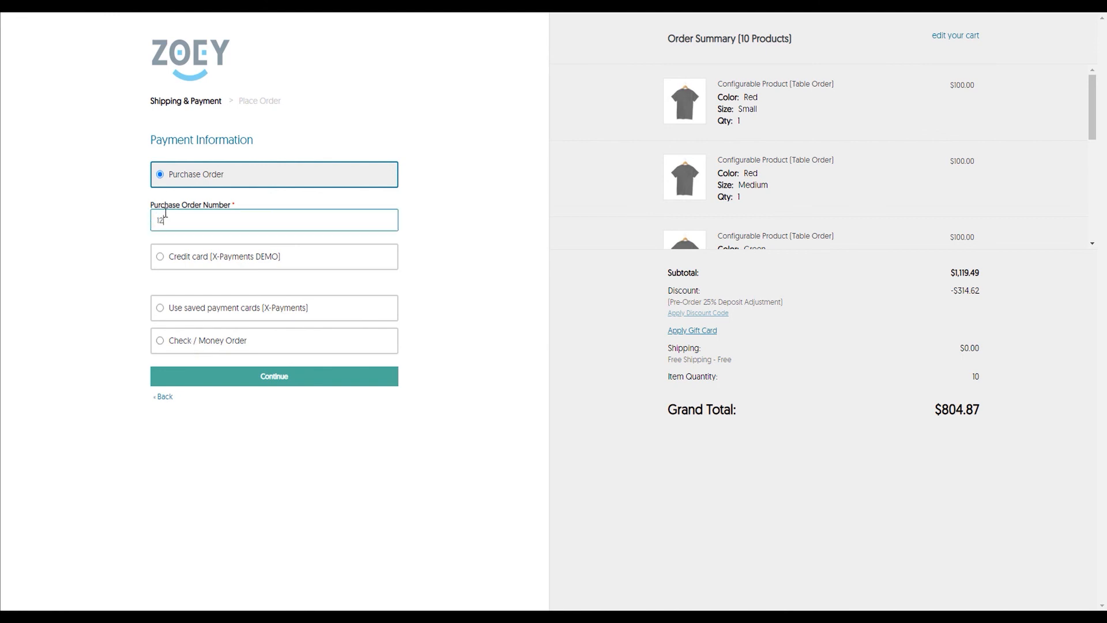
left_click(275, 376)
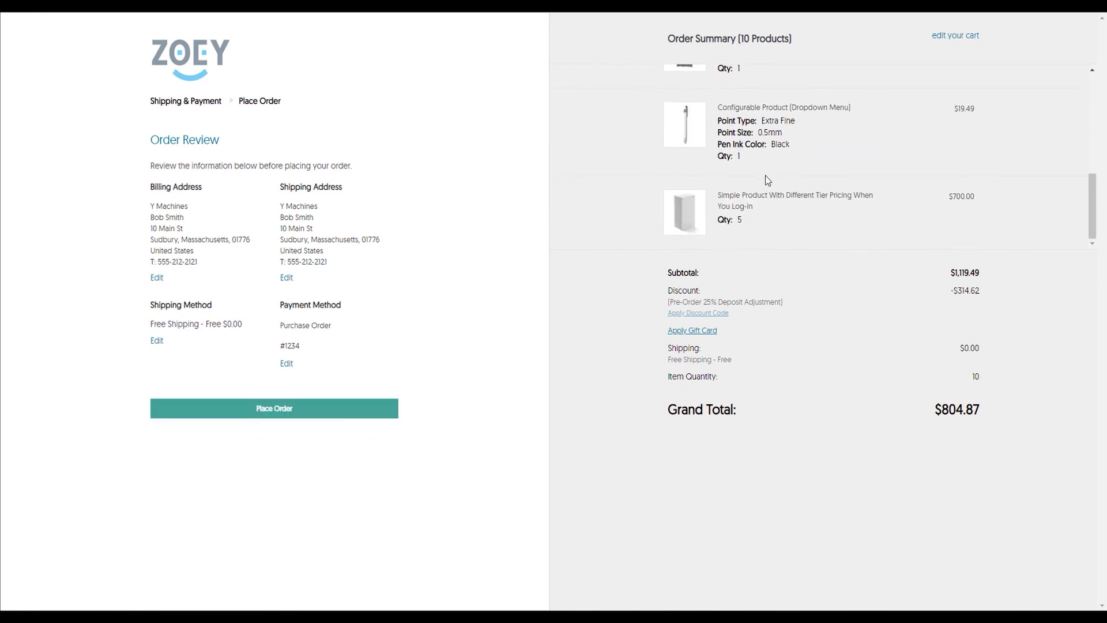
left_click(274, 409)
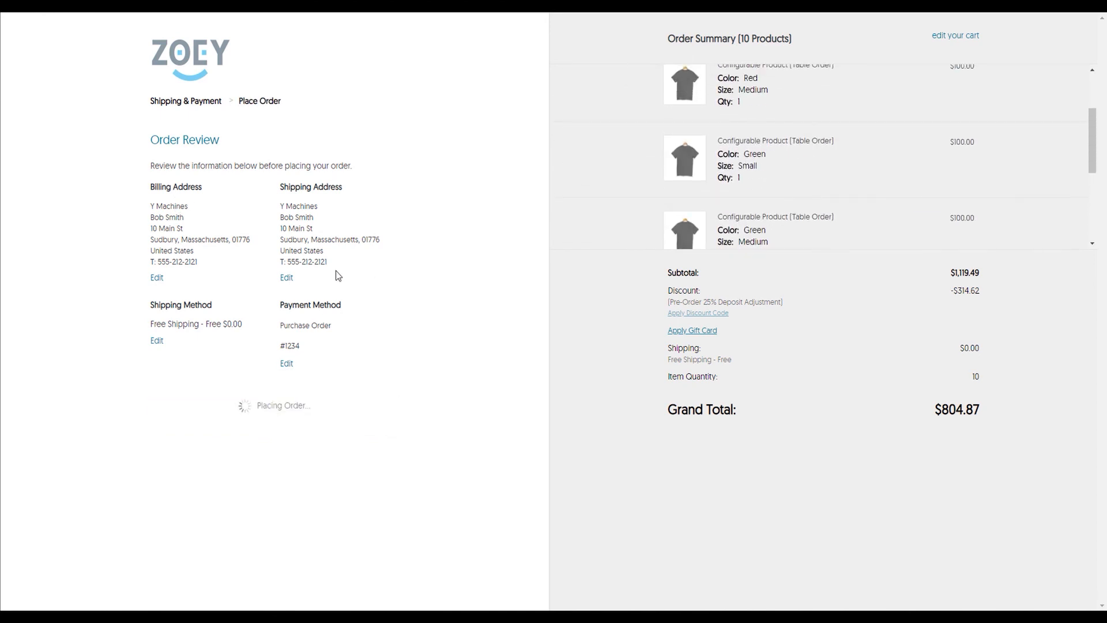